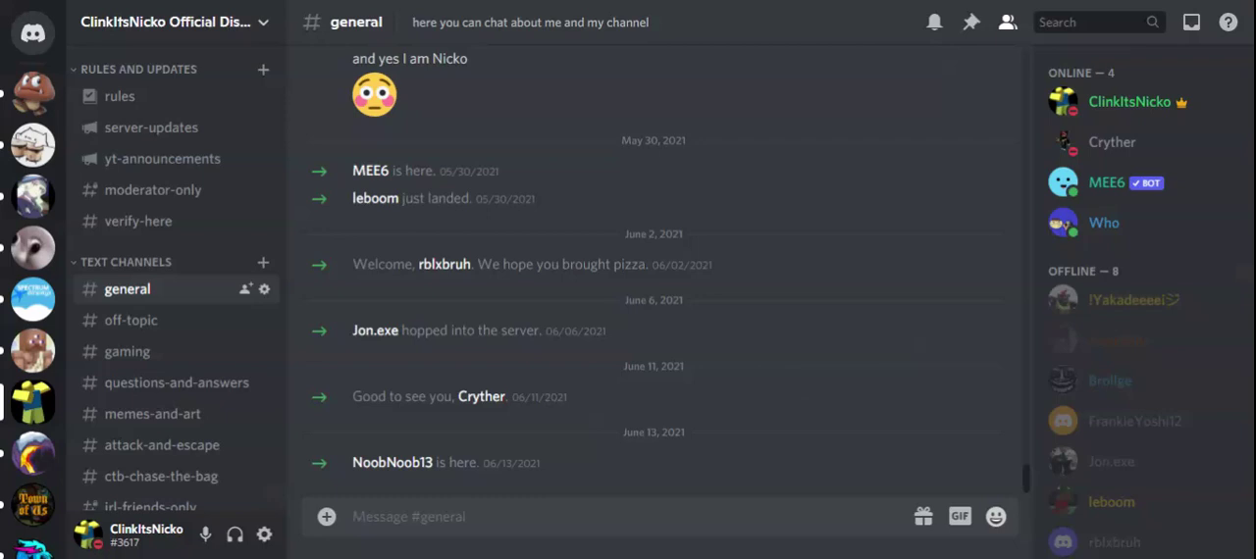
mouse_move(978, 342)
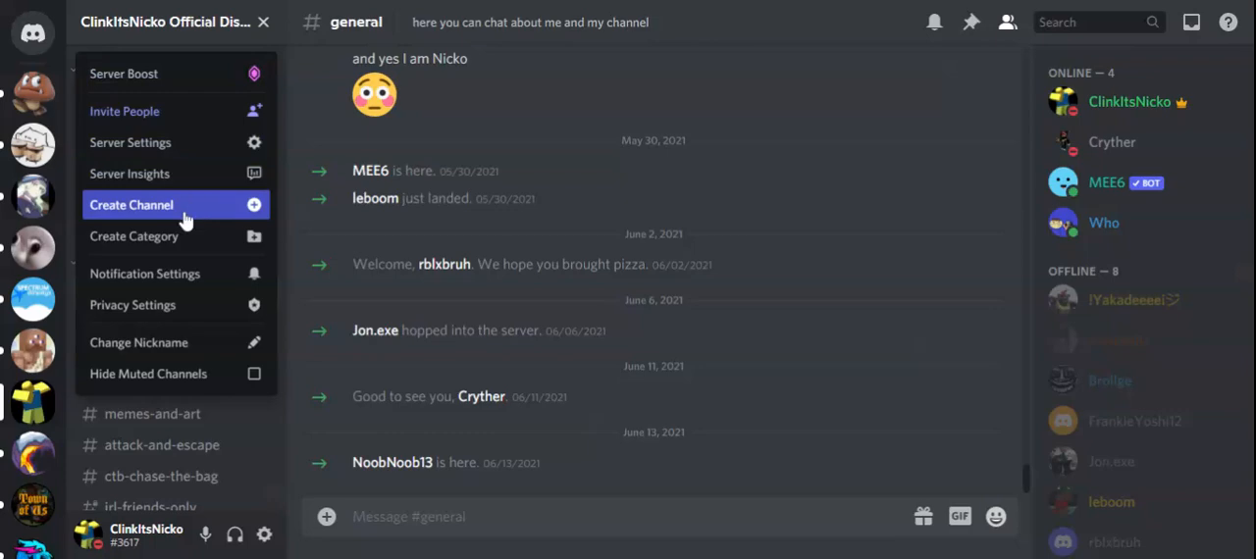
mouse_move(175, 141)
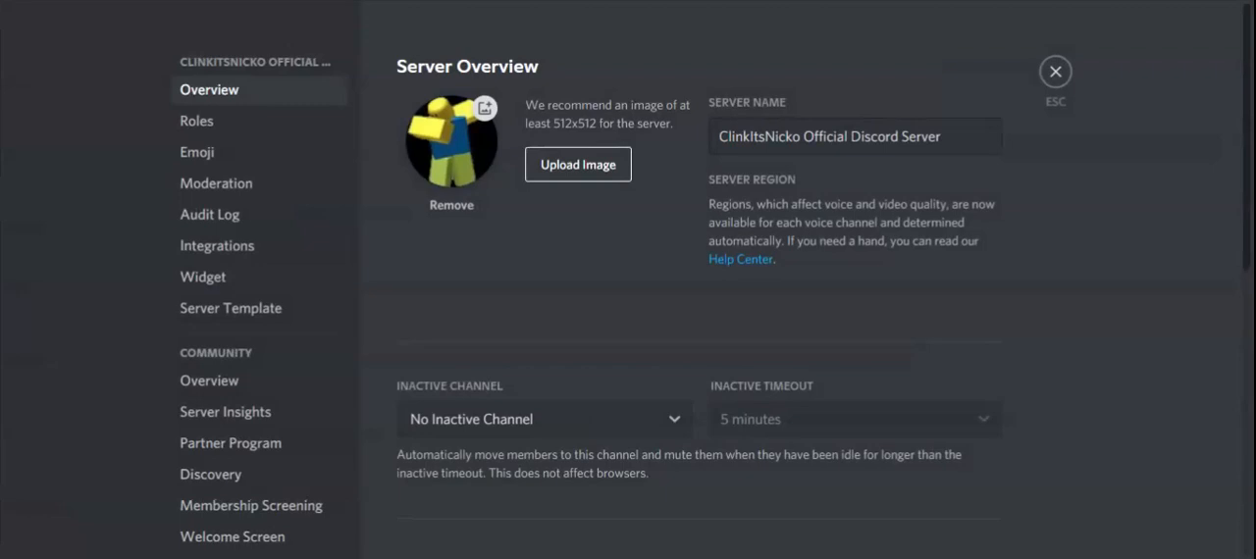
mouse_move(343, 279)
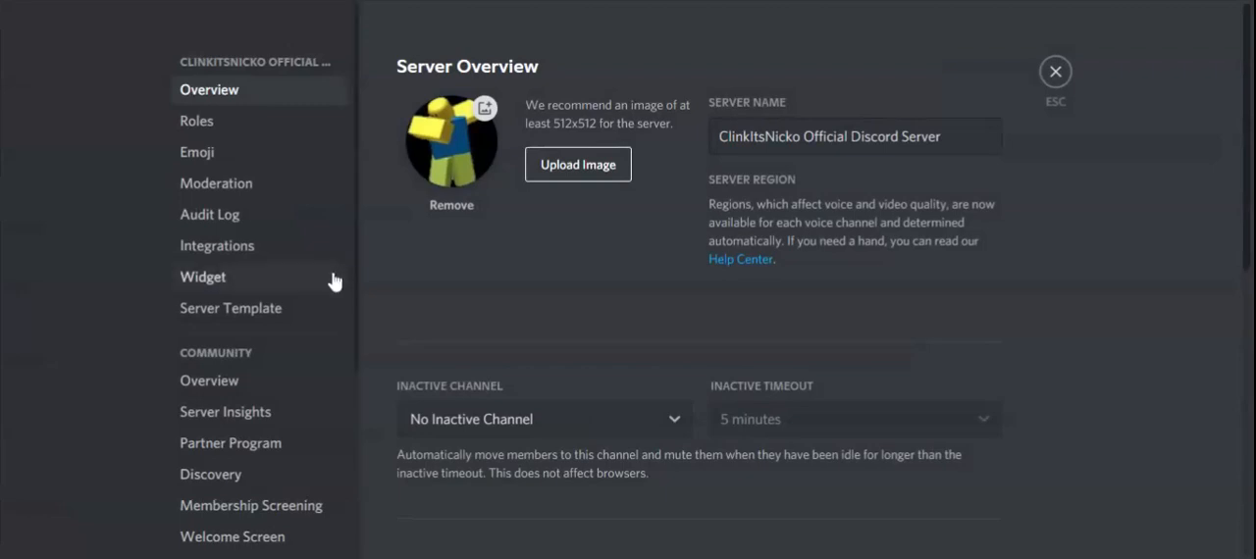
mouse_move(279, 153)
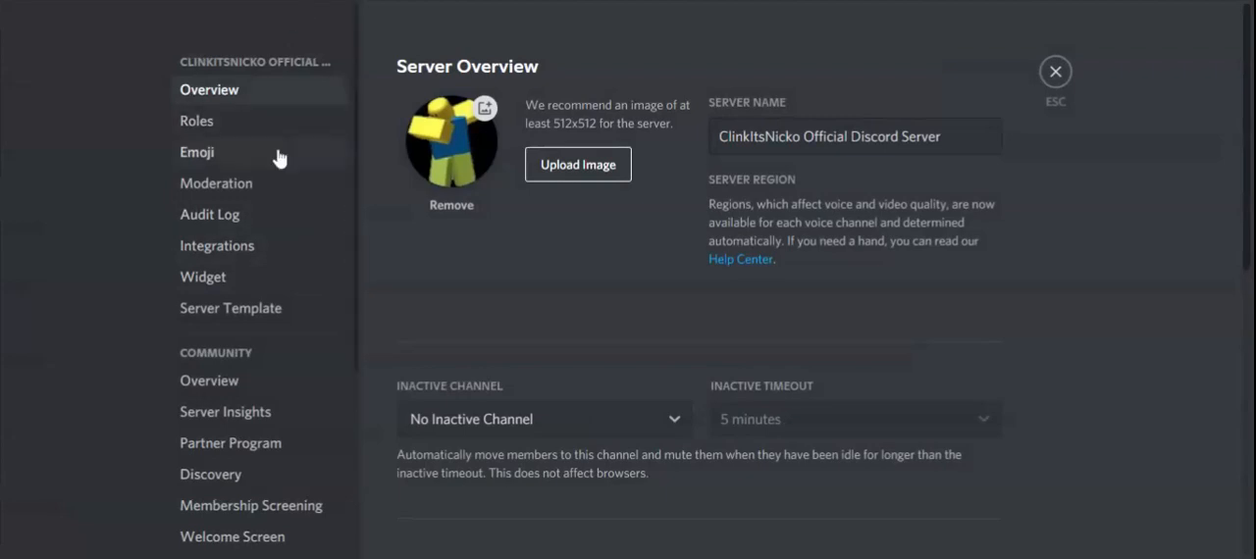
mouse_move(273, 104)
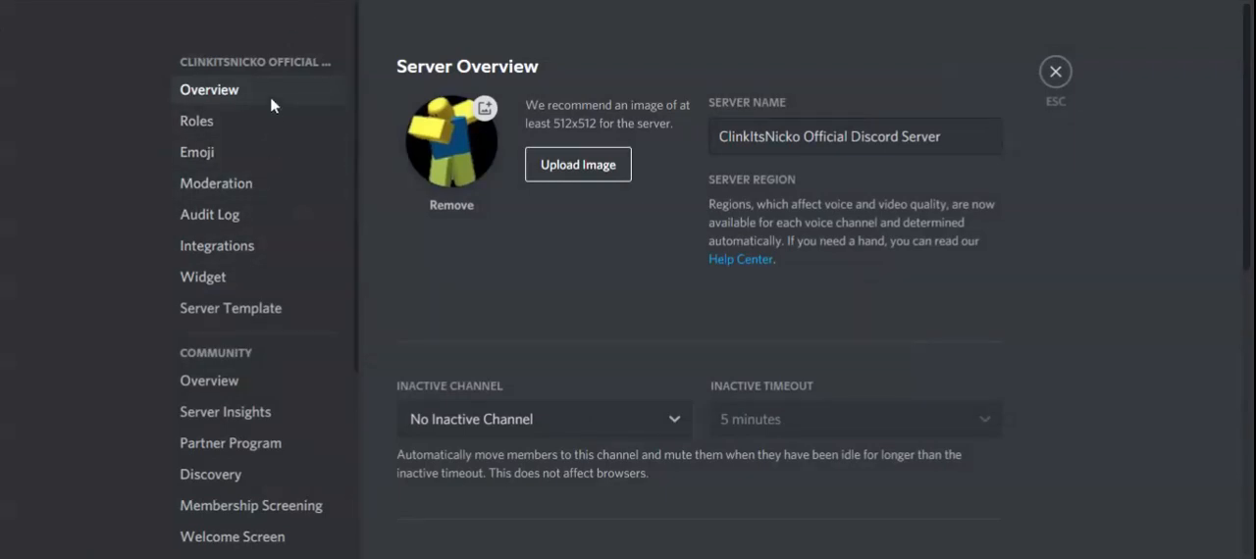
Review the Roles page down to its last role and back up to Default Permissions.
left_click(196, 122)
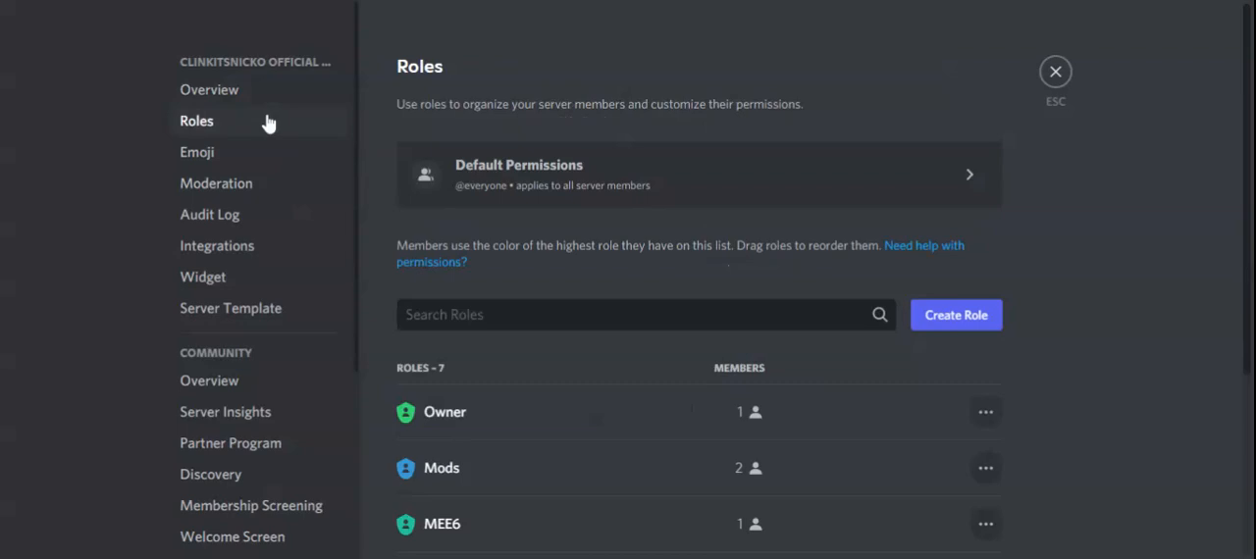
scroll("down", 3)
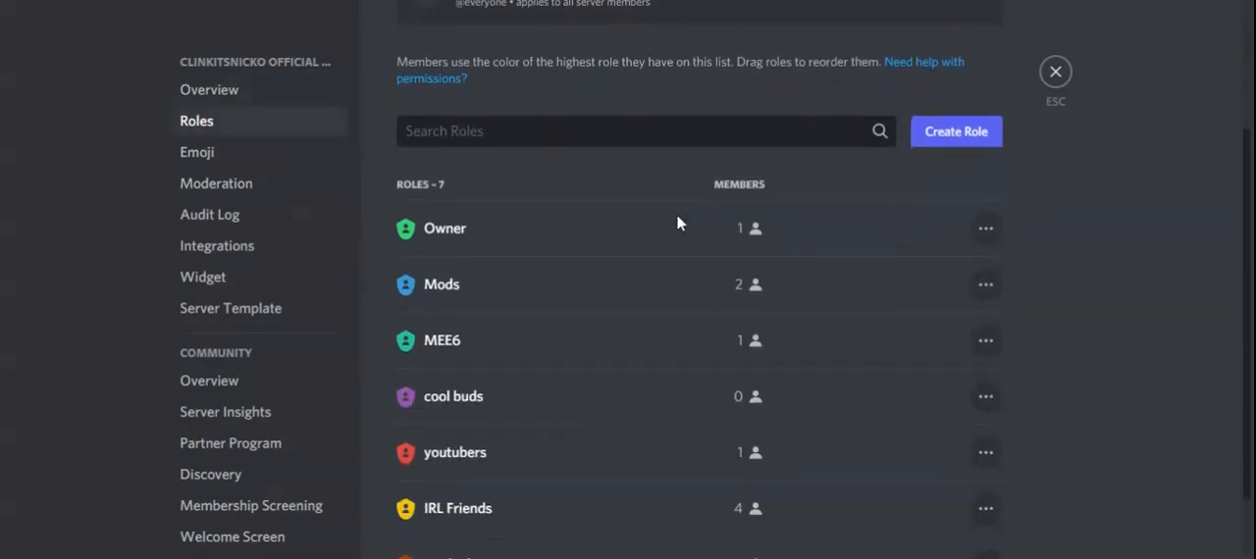
mouse_move(450, 240)
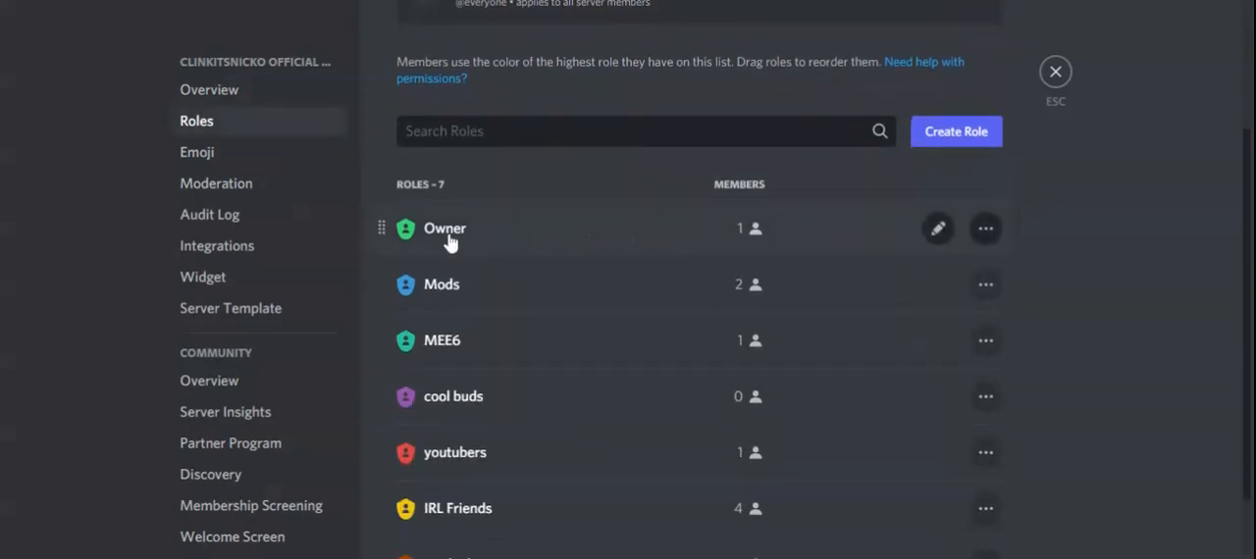
mouse_move(481, 295)
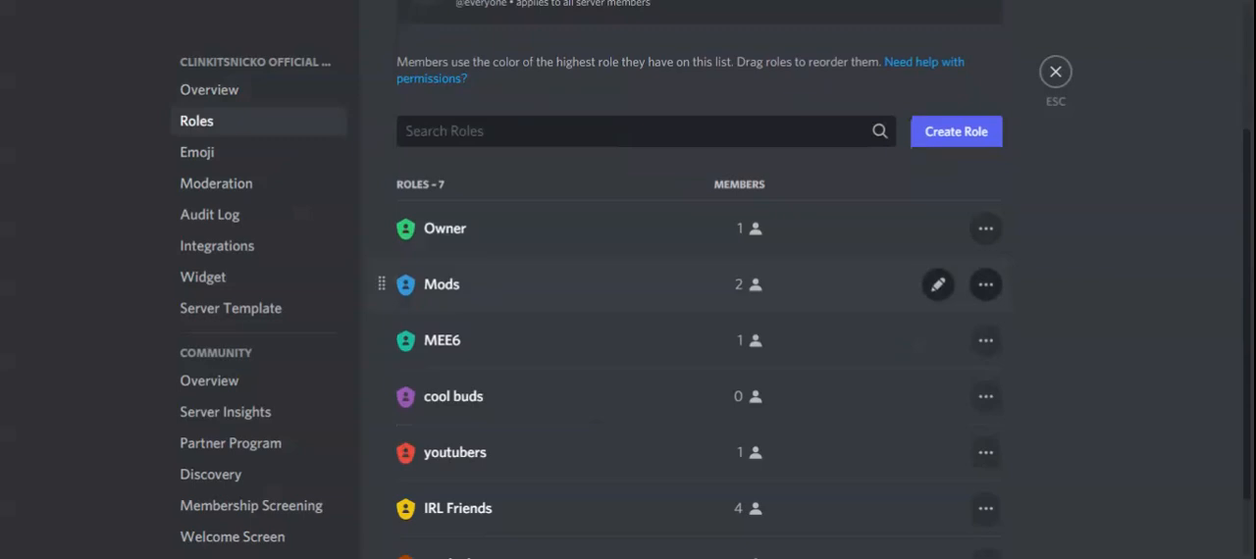
mouse_move(494, 359)
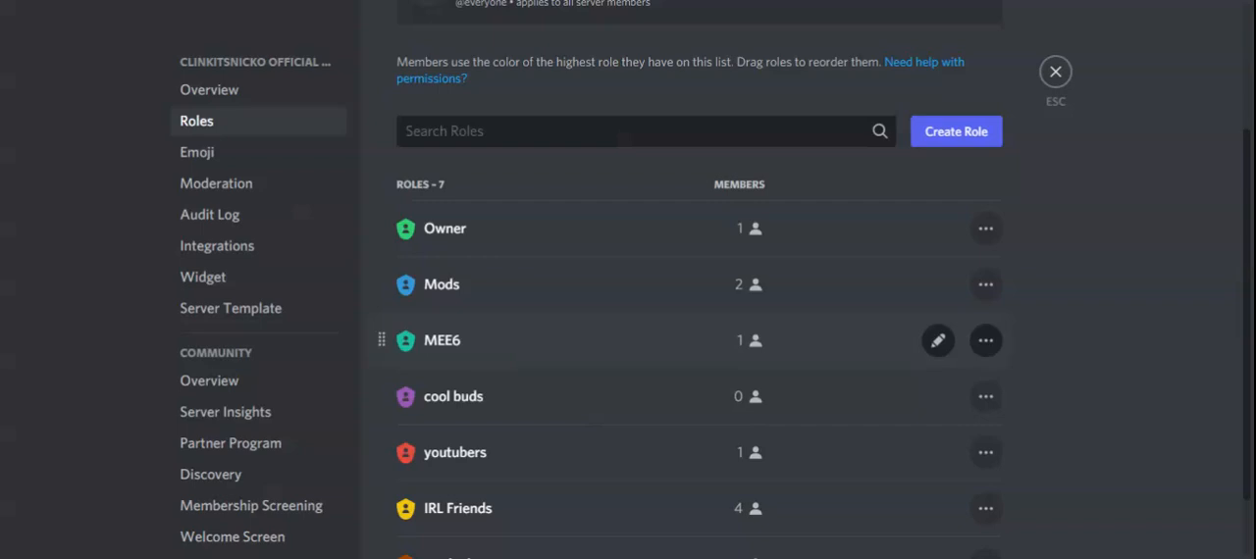
mouse_move(480, 397)
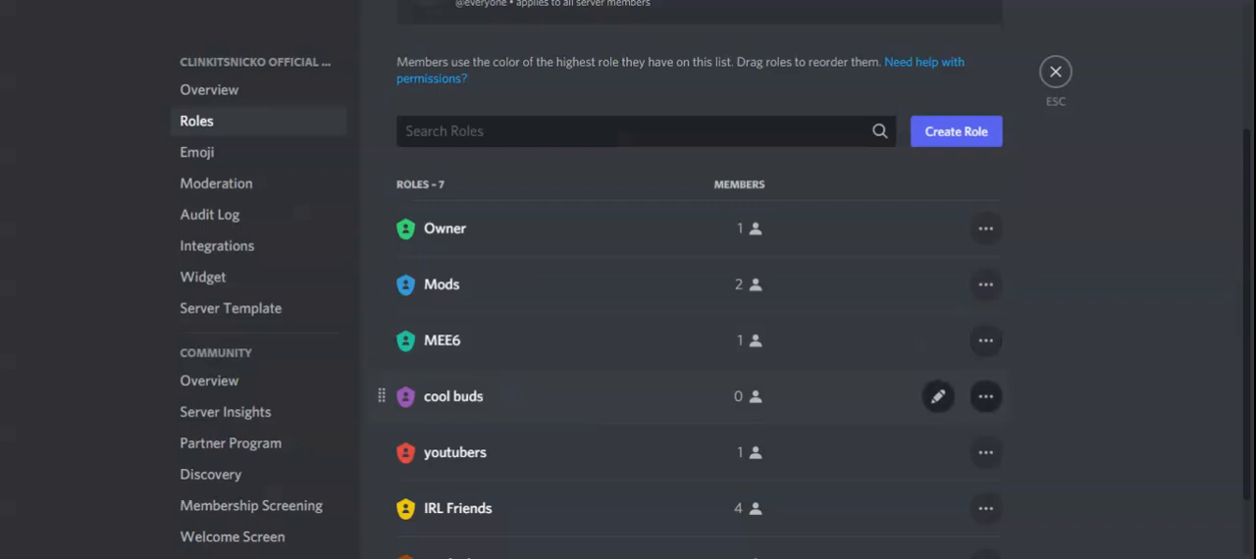
mouse_move(542, 243)
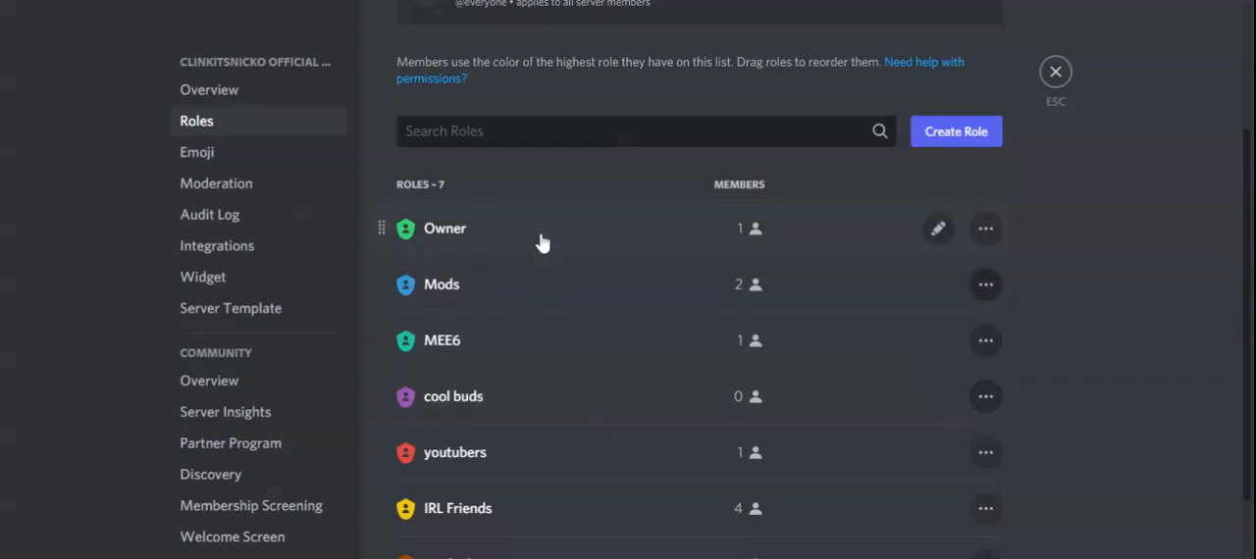
mouse_move(579, 224)
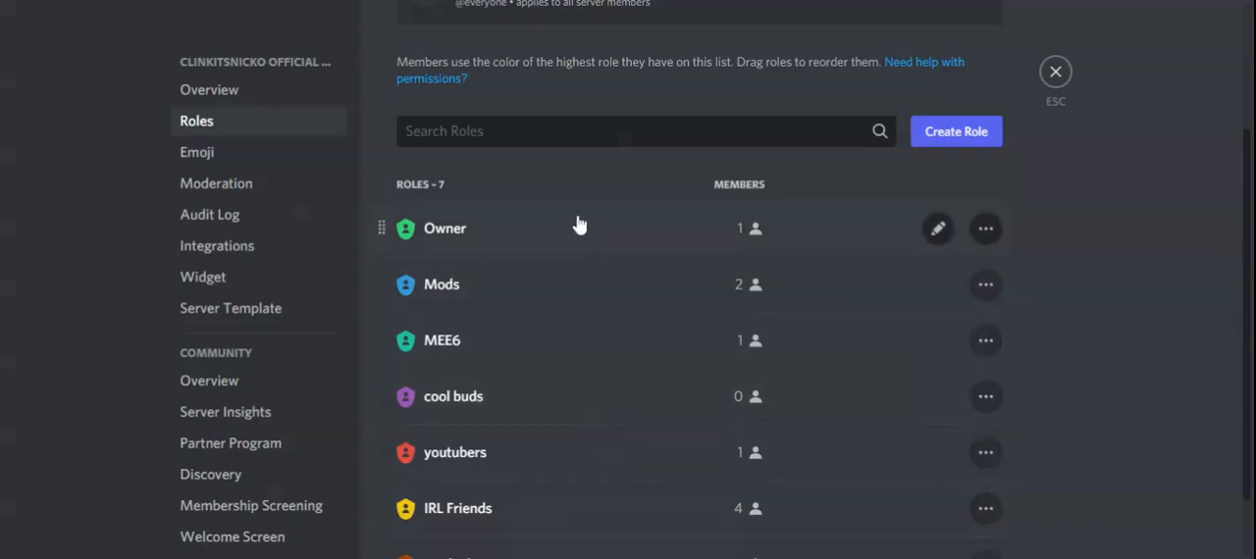
mouse_move(542, 397)
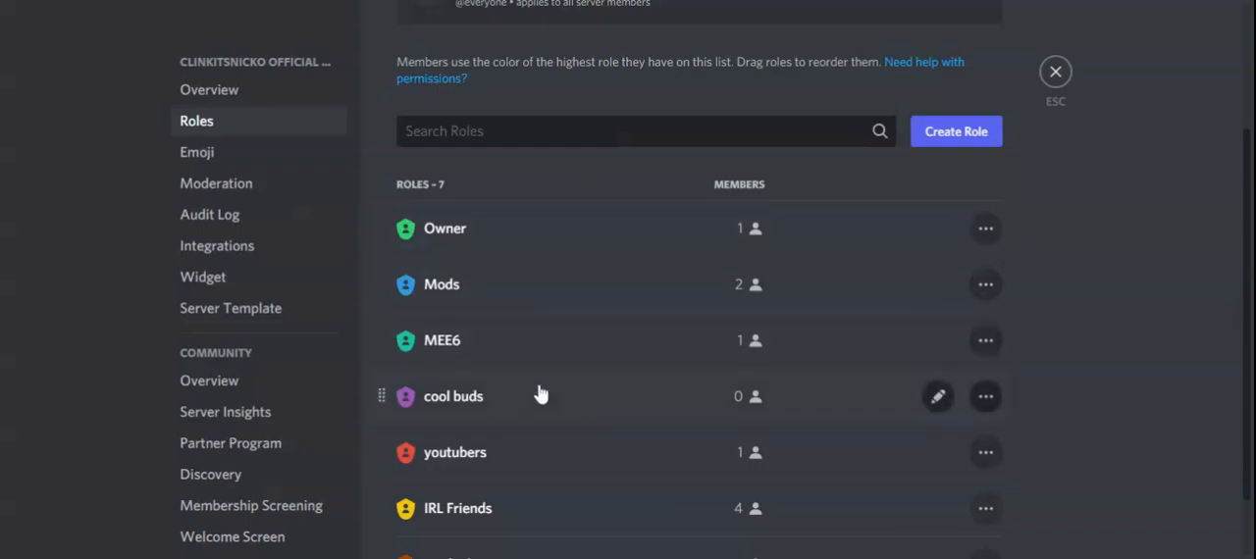
mouse_move(541, 397)
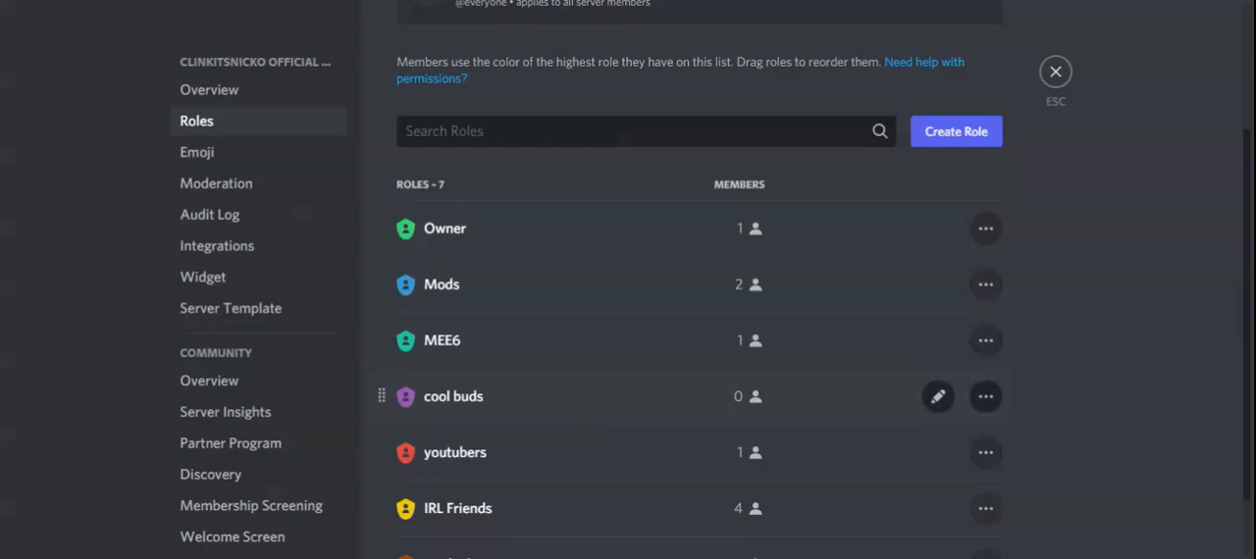
mouse_move(479, 459)
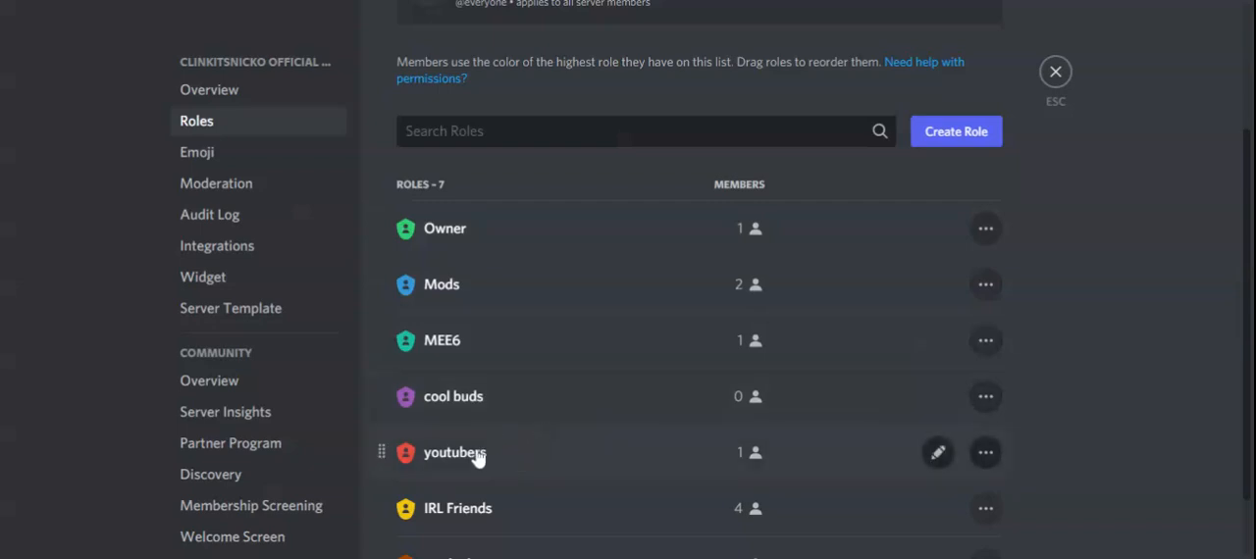
mouse_move(471, 440)
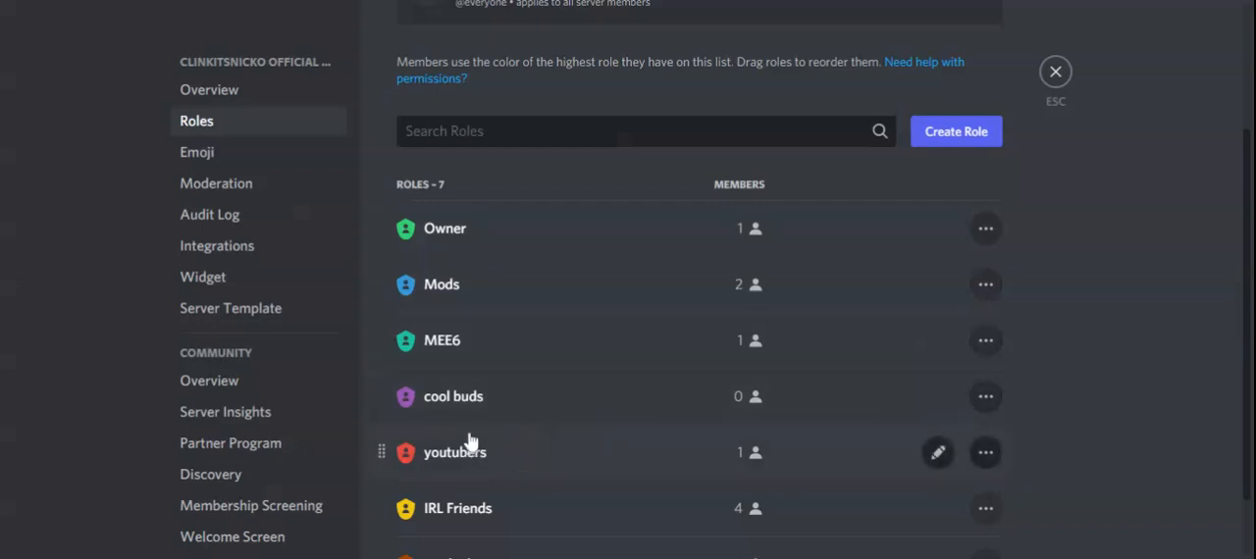
mouse_move(467, 441)
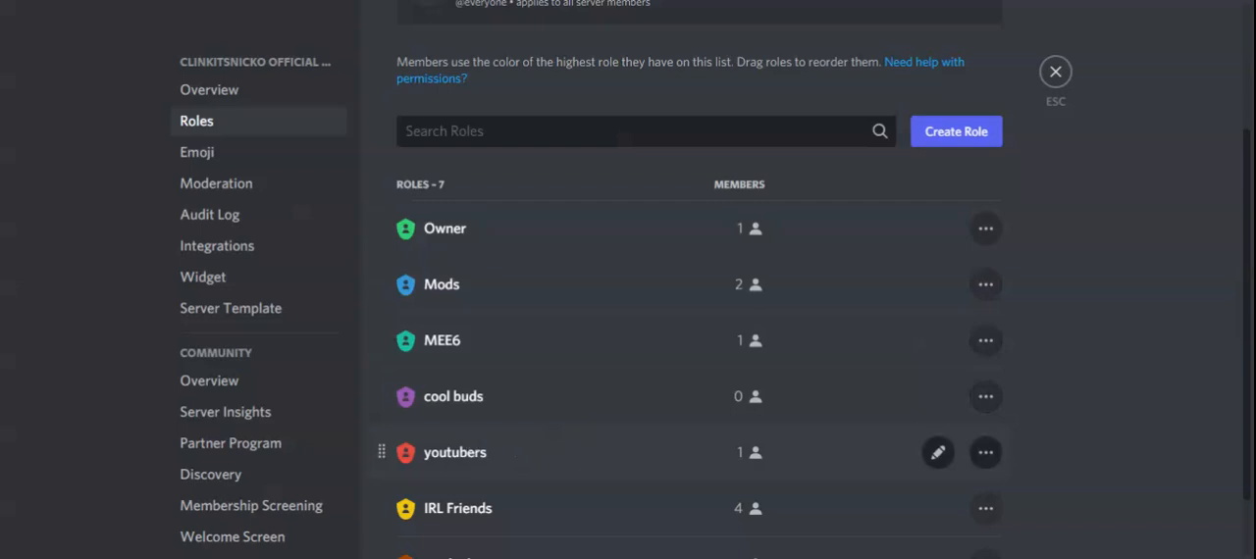
mouse_move(471, 514)
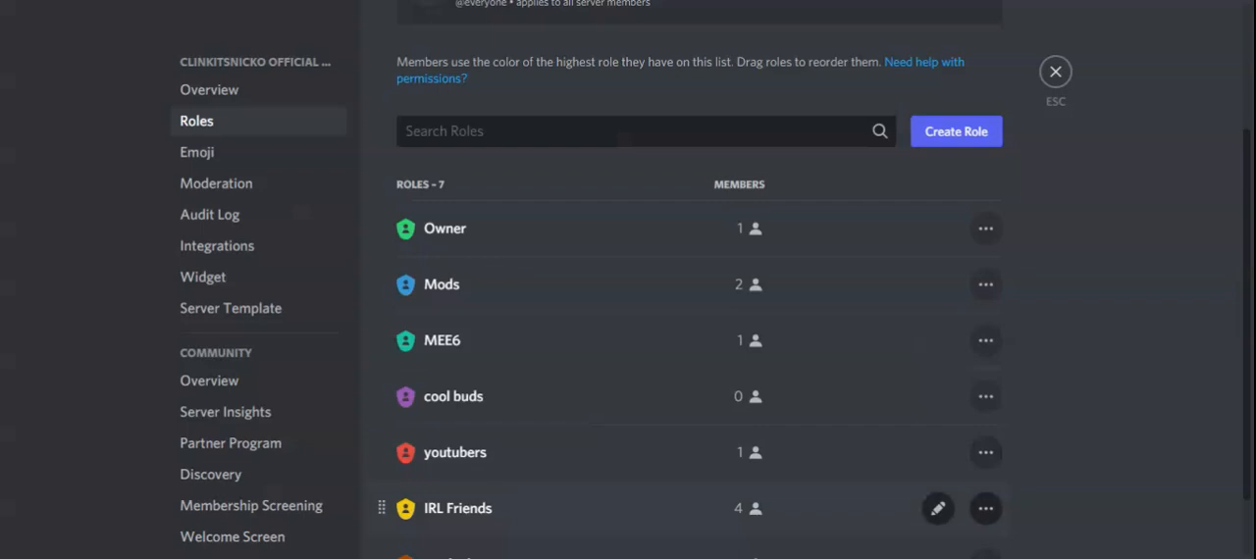
mouse_move(545, 481)
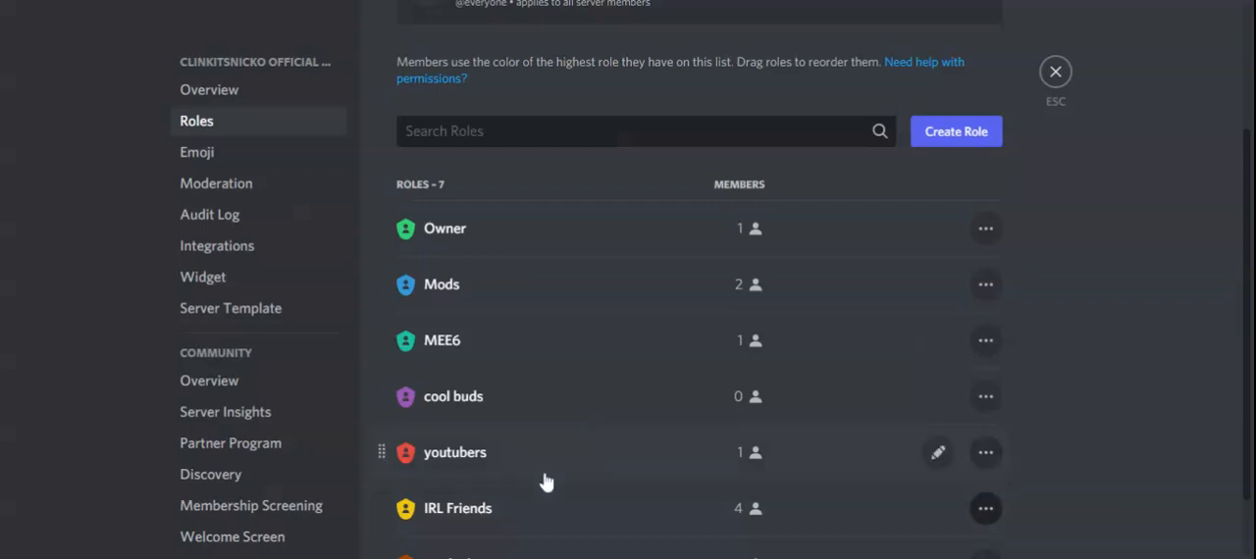
scroll("down", 3)
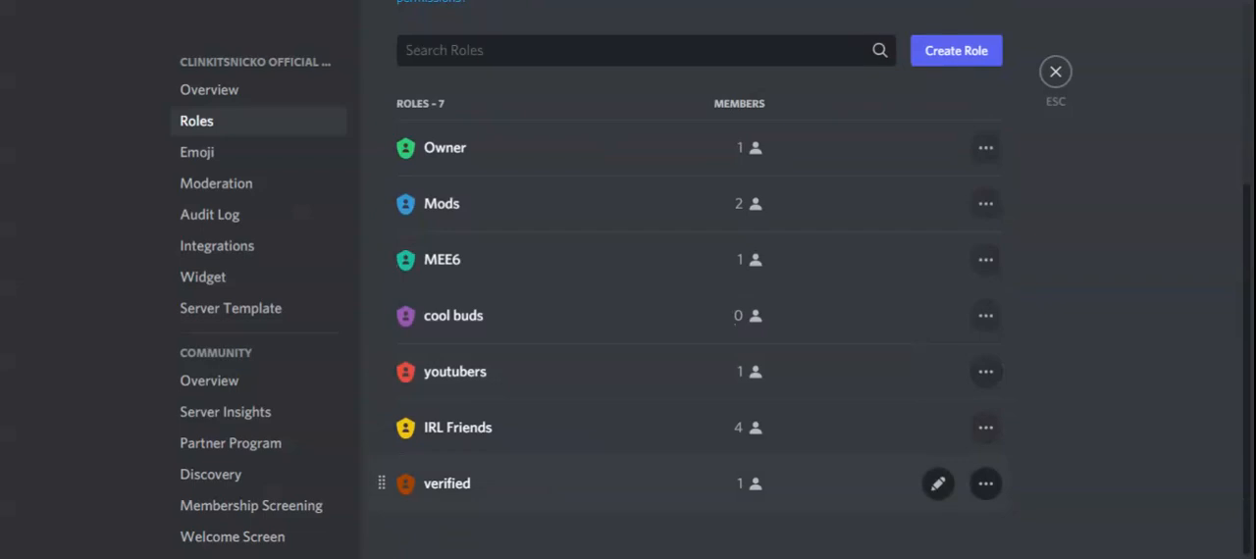
scroll("up", 3)
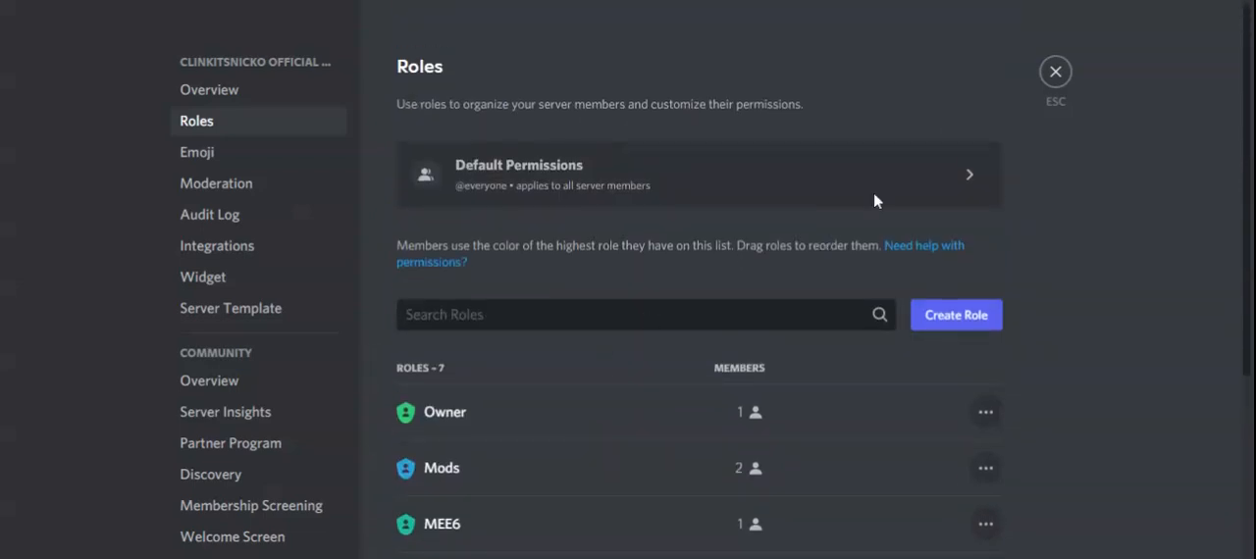
Leave server settings for #server-updates and select into the SERVER BOOST PERKS message.
left_click(1056, 71)
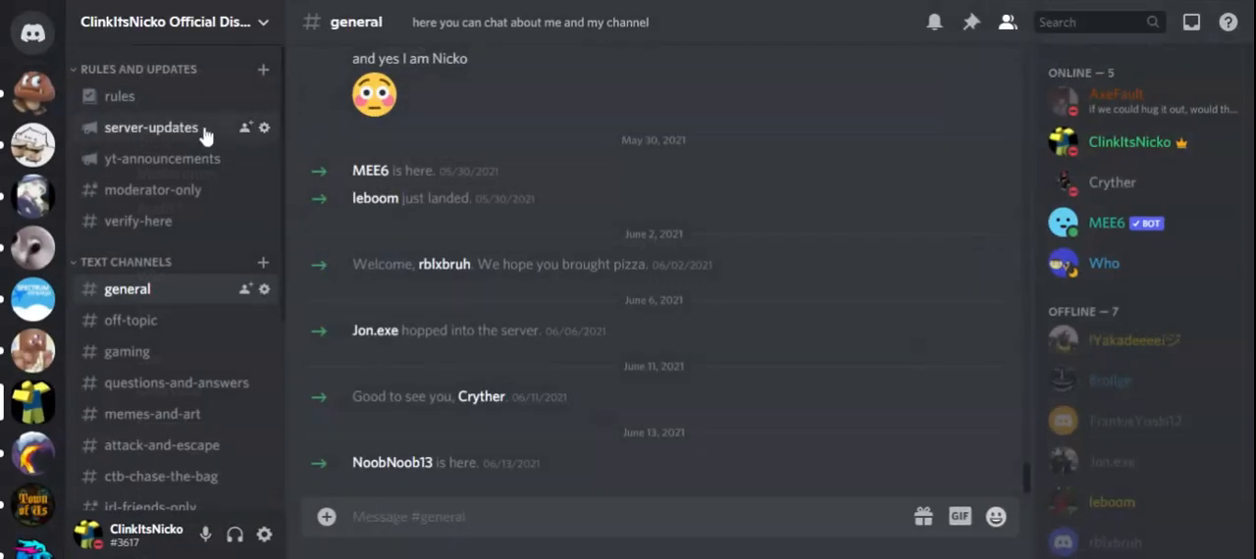
left_click(152, 128)
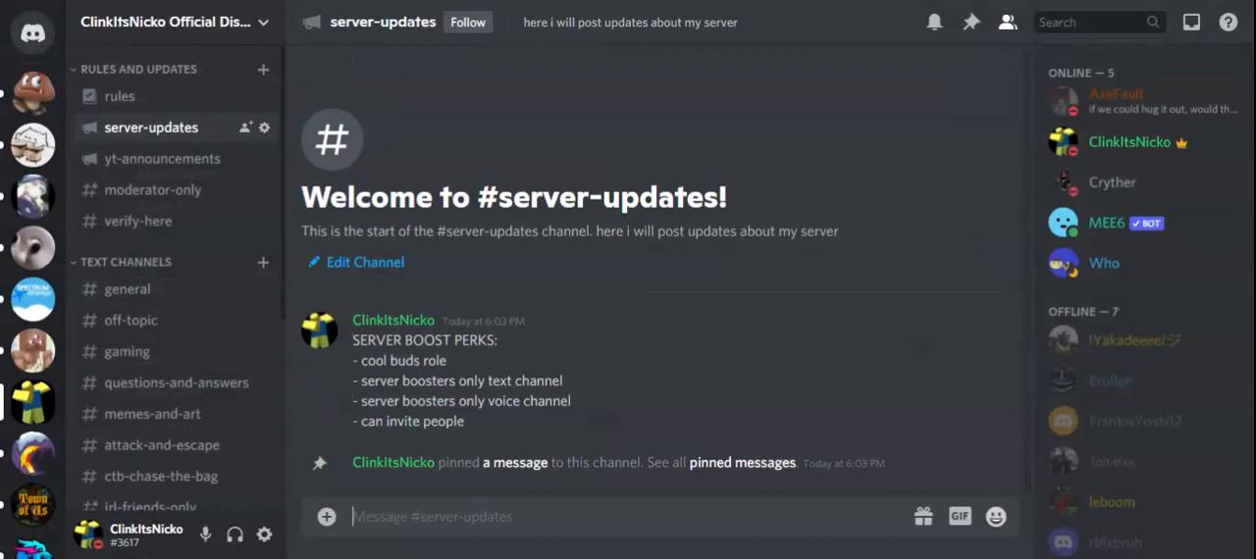
mouse_move(344, 349)
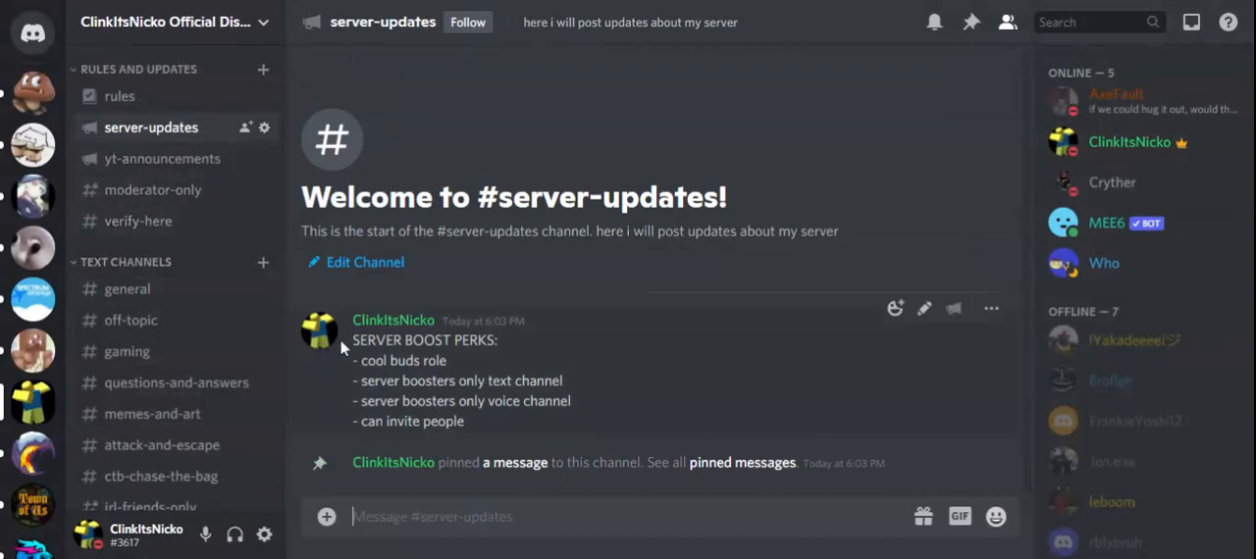
mouse_move(354, 345)
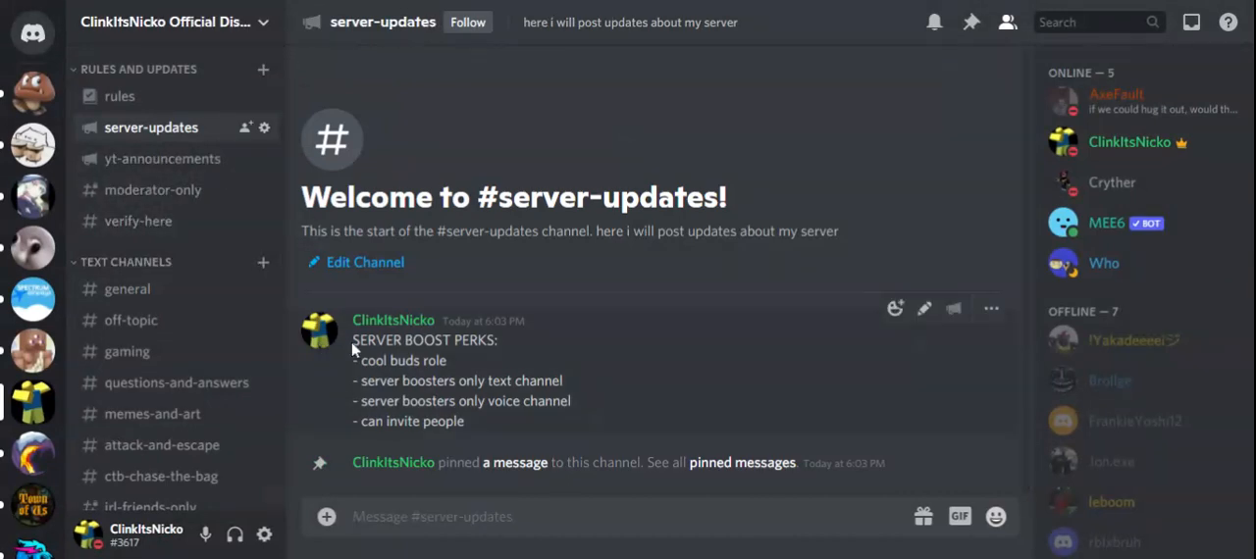
double_click(424, 341)
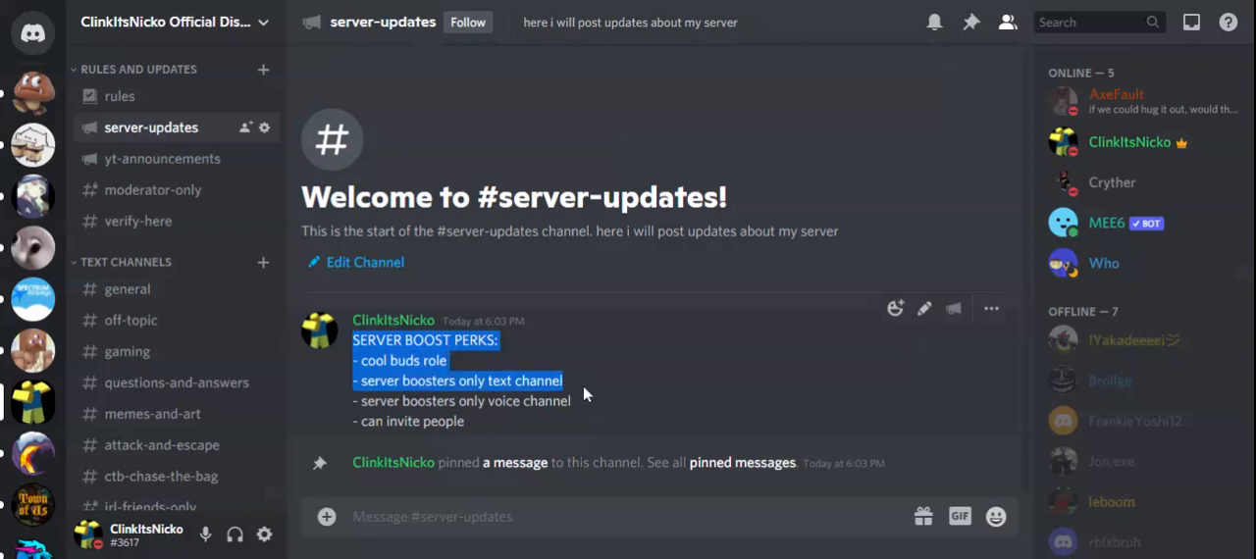
mouse_move(616, 381)
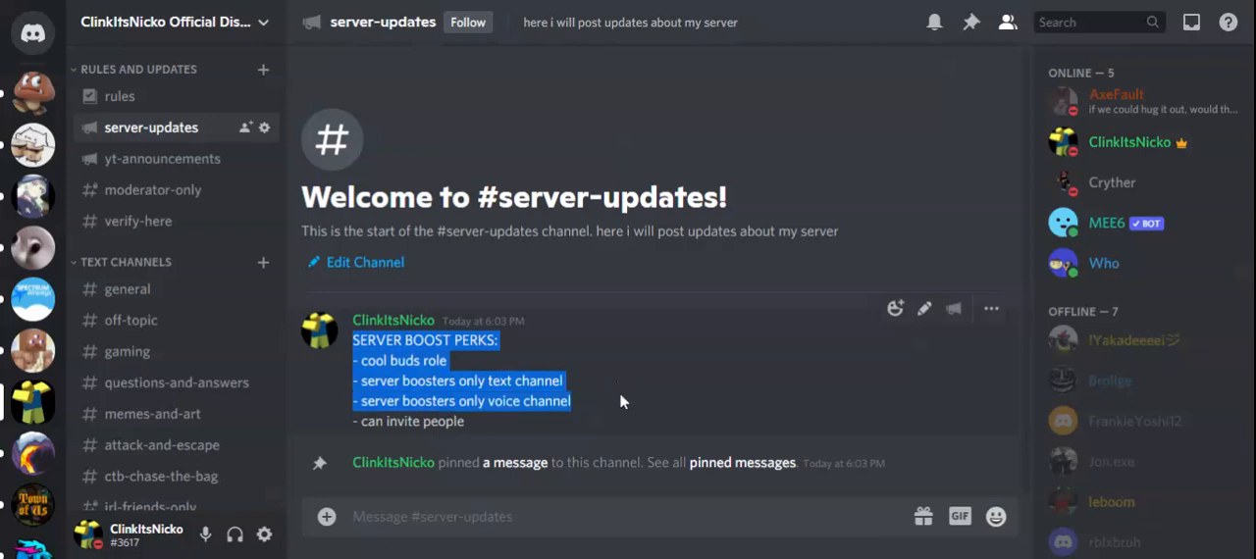
mouse_move(616, 416)
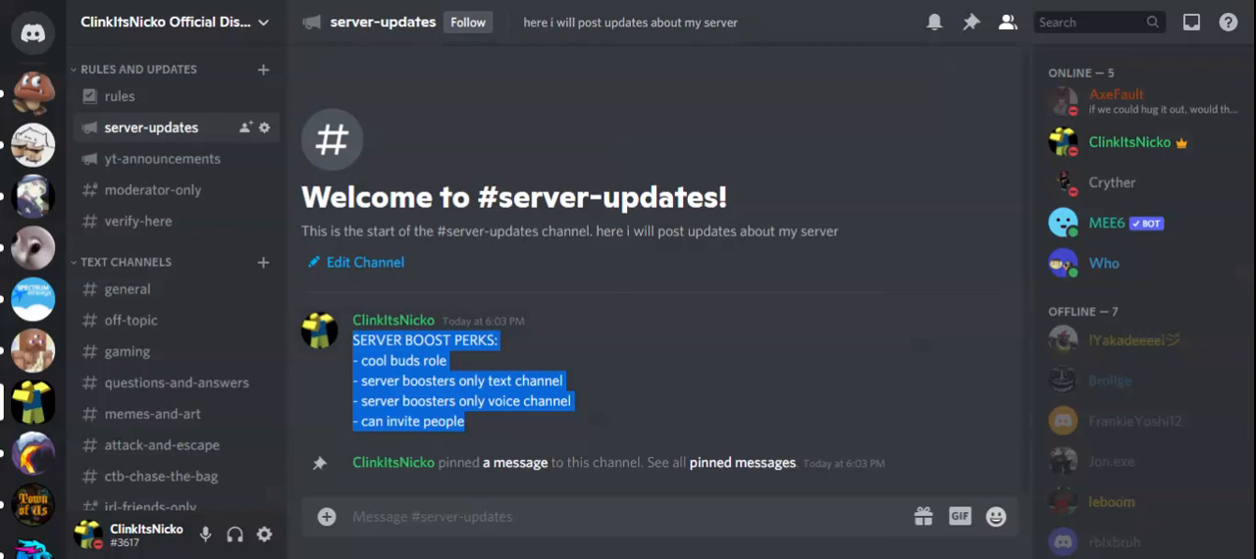
mouse_move(589, 150)
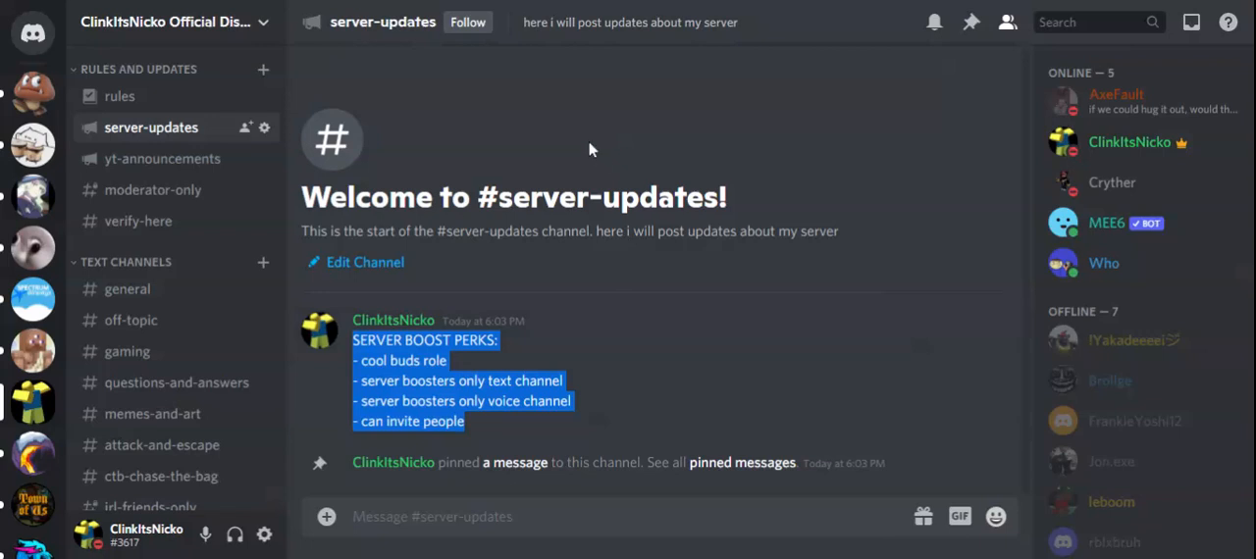
mouse_move(390, 90)
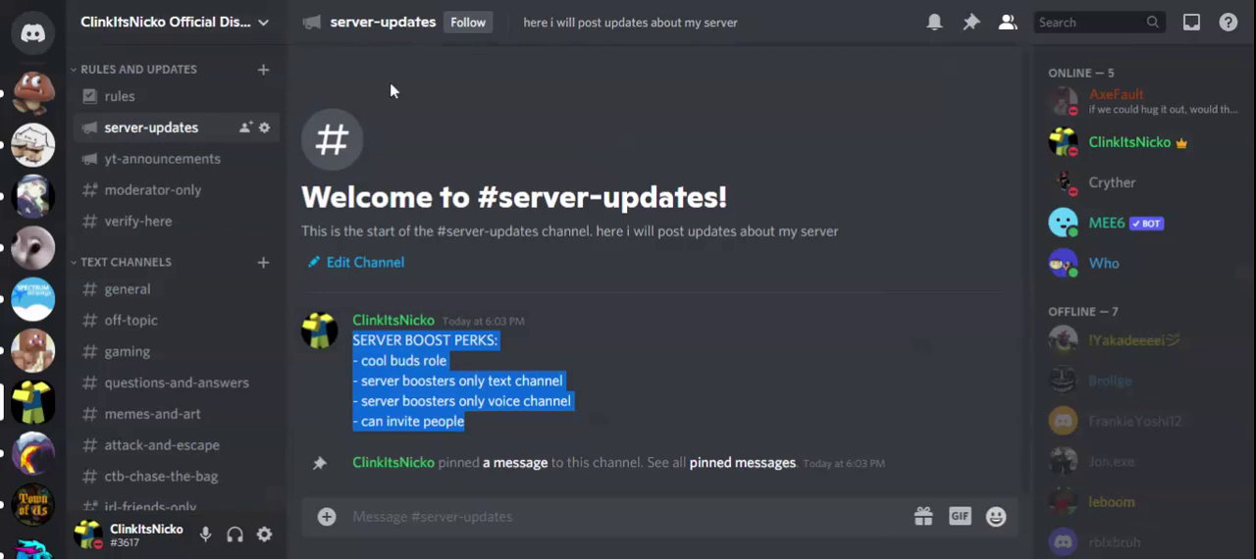
mouse_move(599, 251)
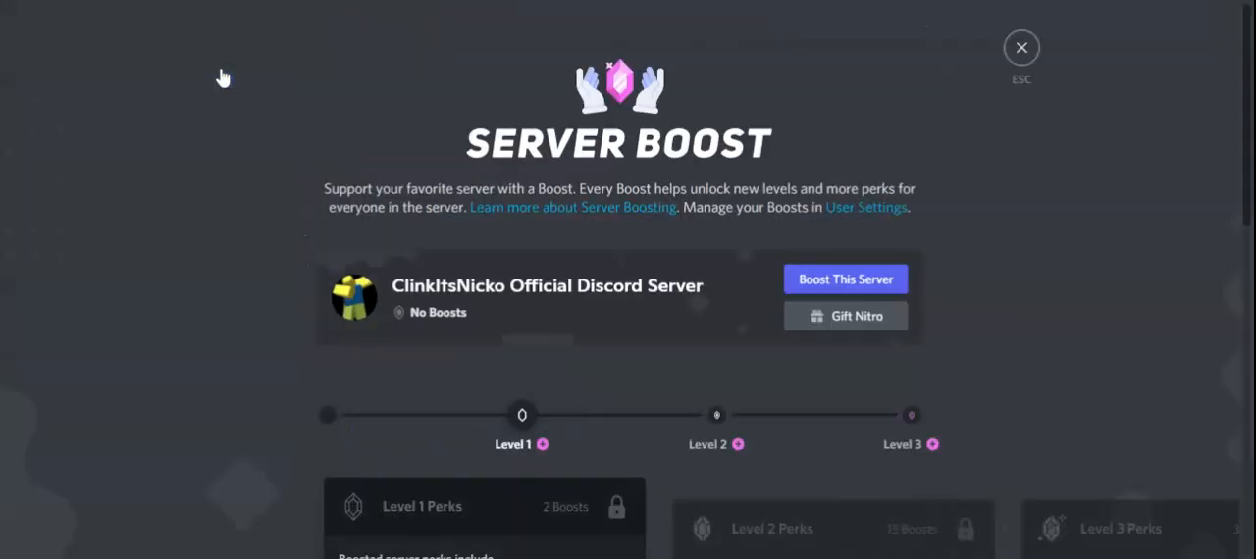
mouse_move(666, 102)
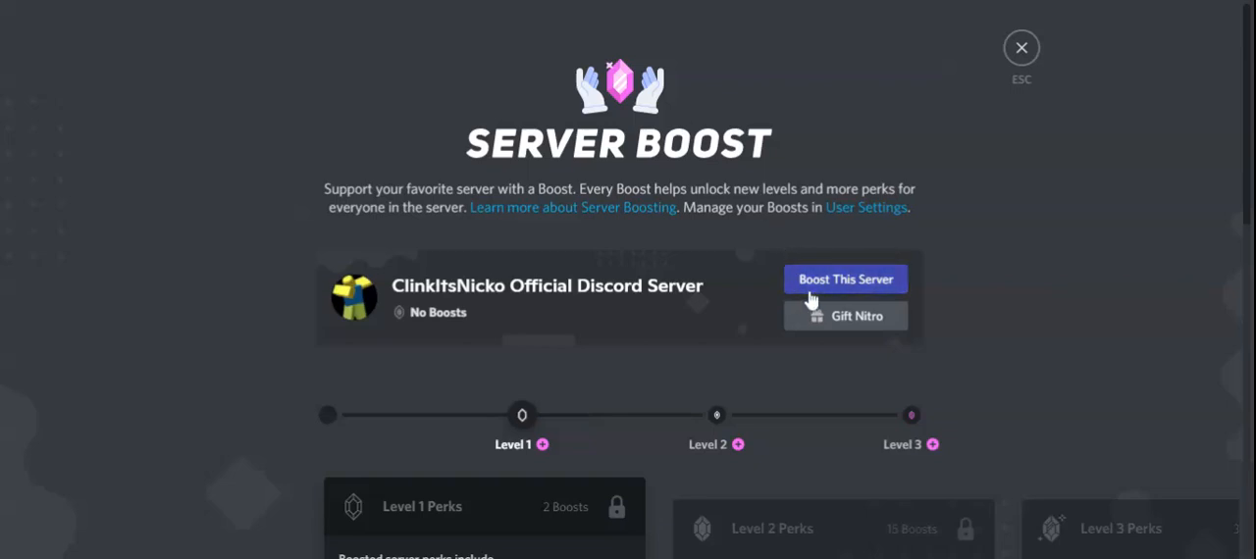
Begin boost checkout, try 4 and 5 boosts, settle on one at $4.99/month and continue.
left_click(844, 279)
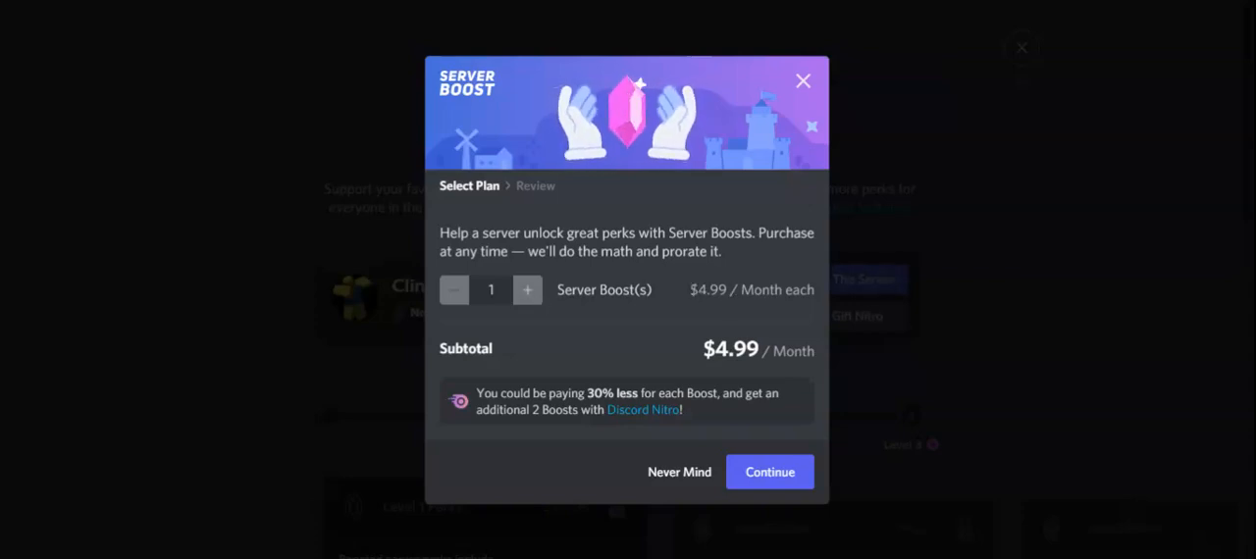
mouse_move(655, 306)
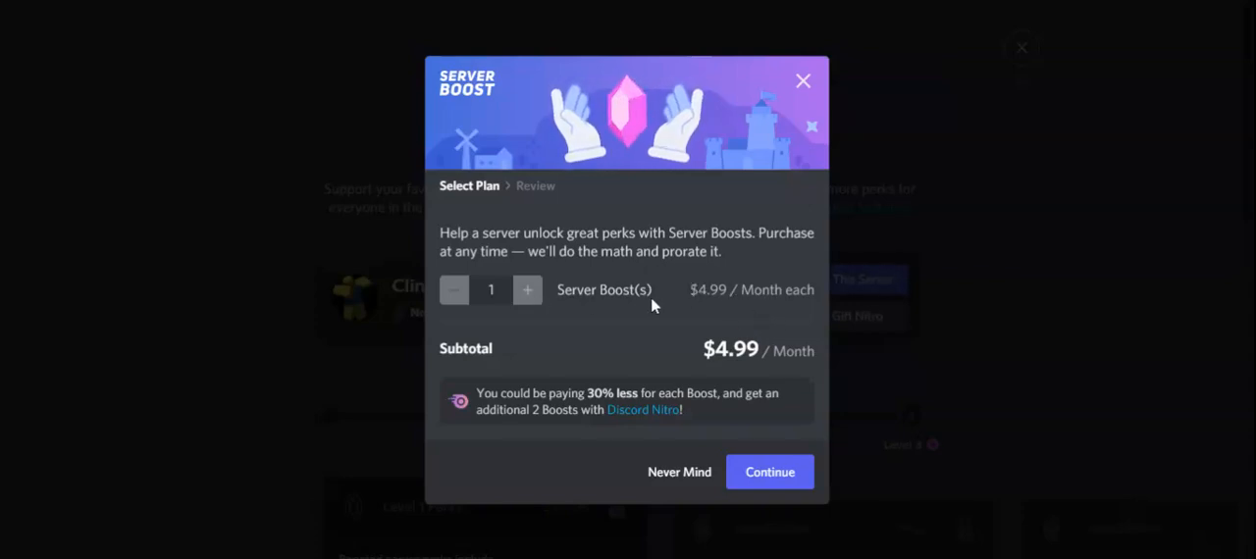
mouse_move(667, 324)
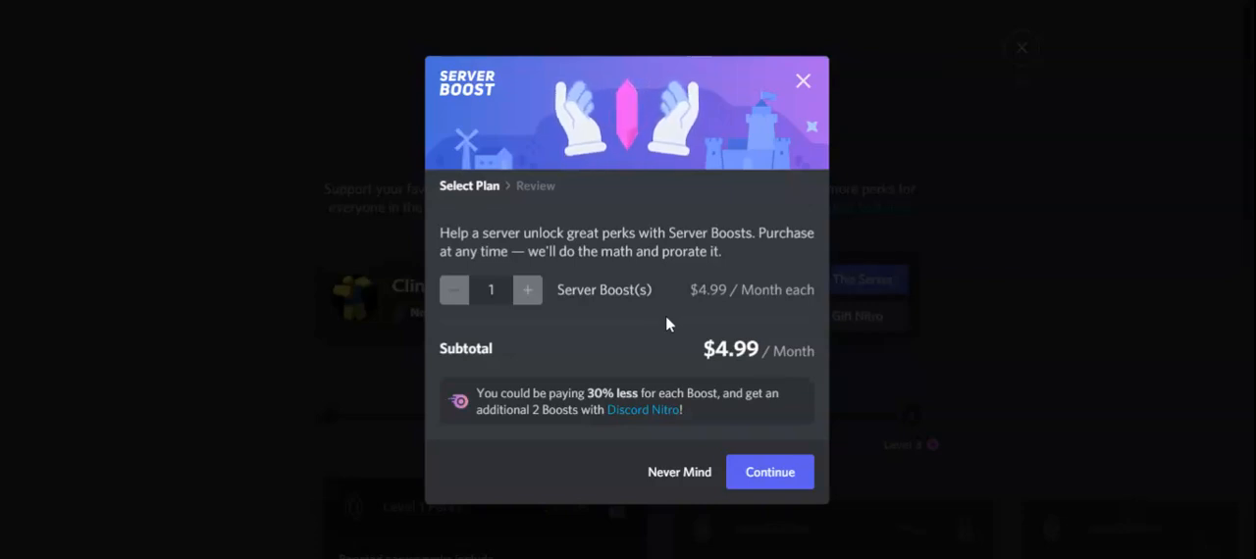
mouse_move(695, 357)
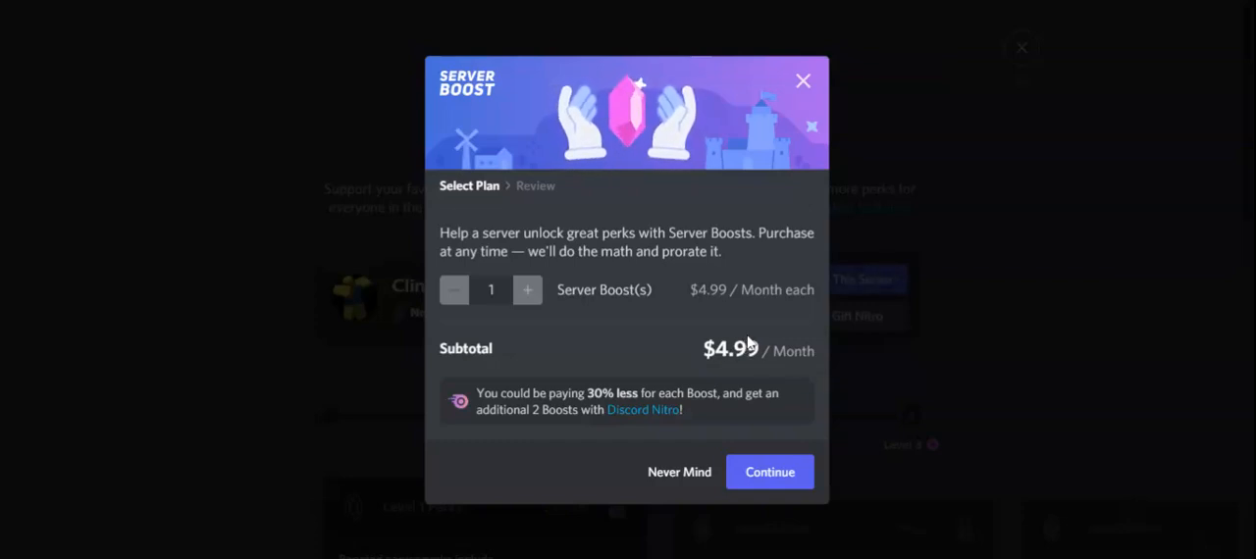
mouse_move(756, 306)
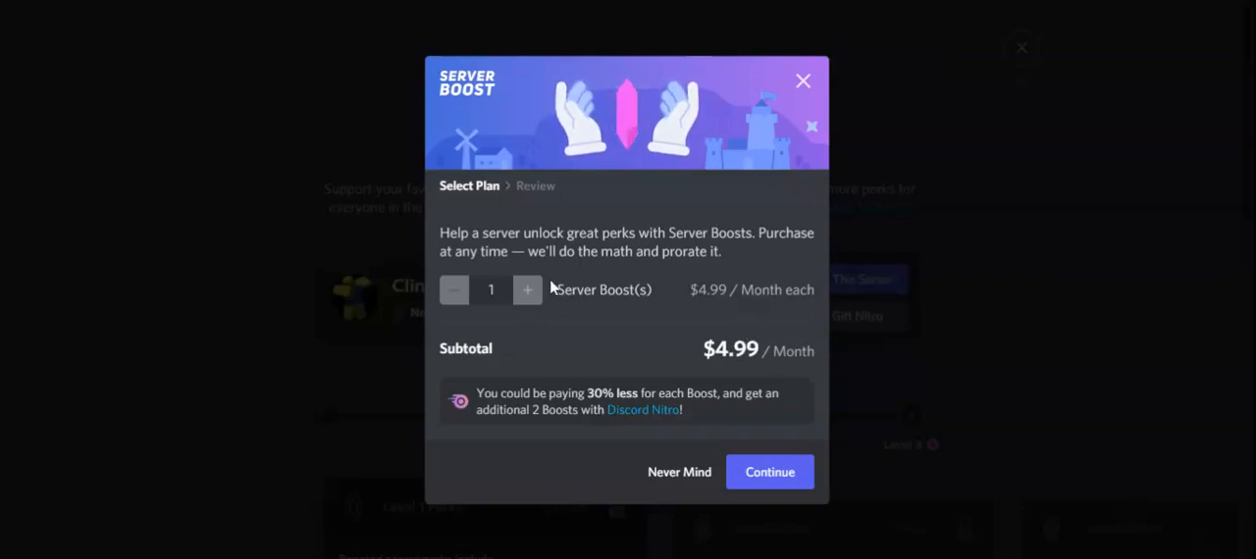
left_click(526, 290)
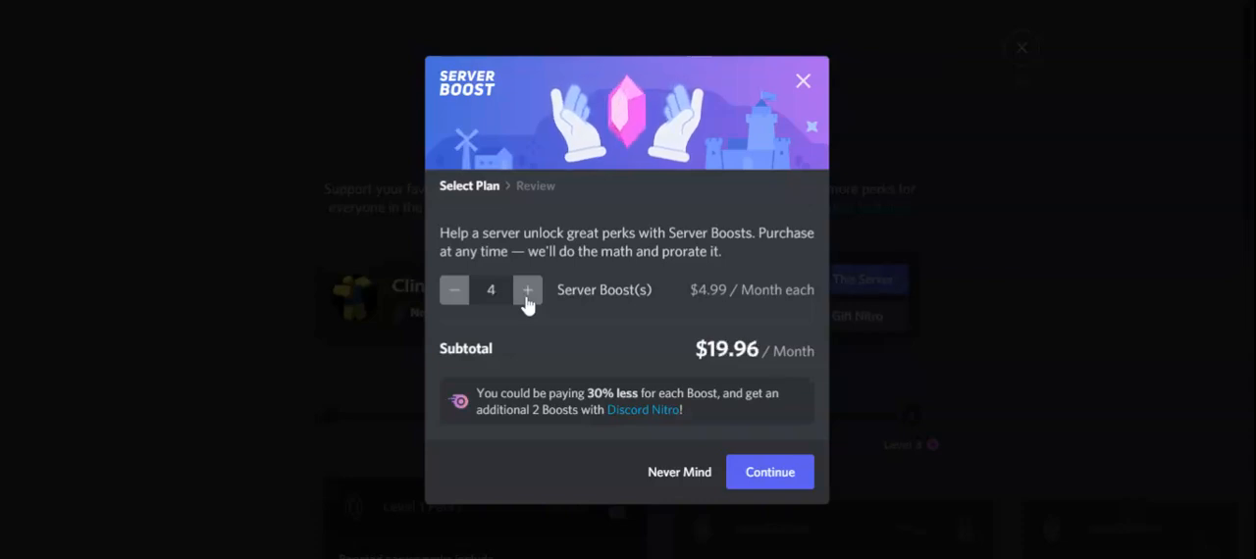
left_click(526, 291)
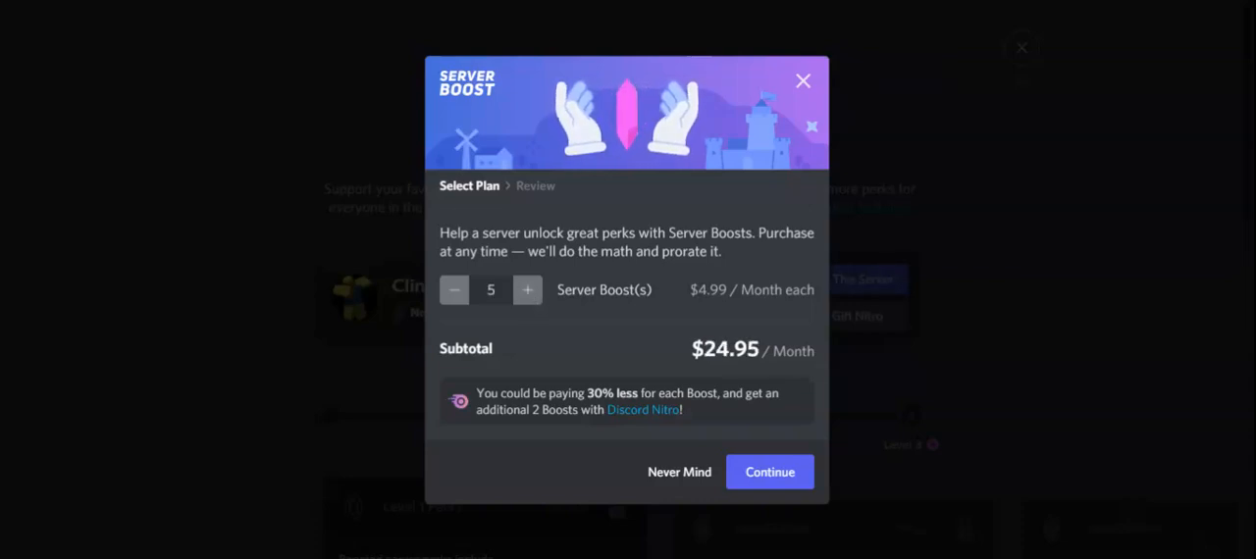
mouse_move(453, 298)
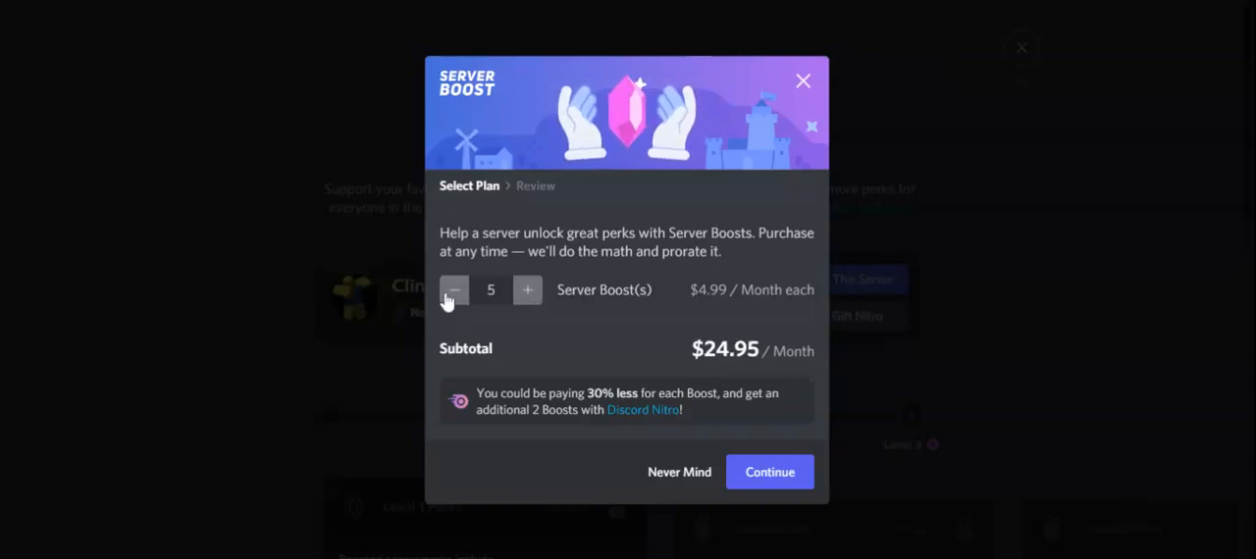
left_click(453, 290)
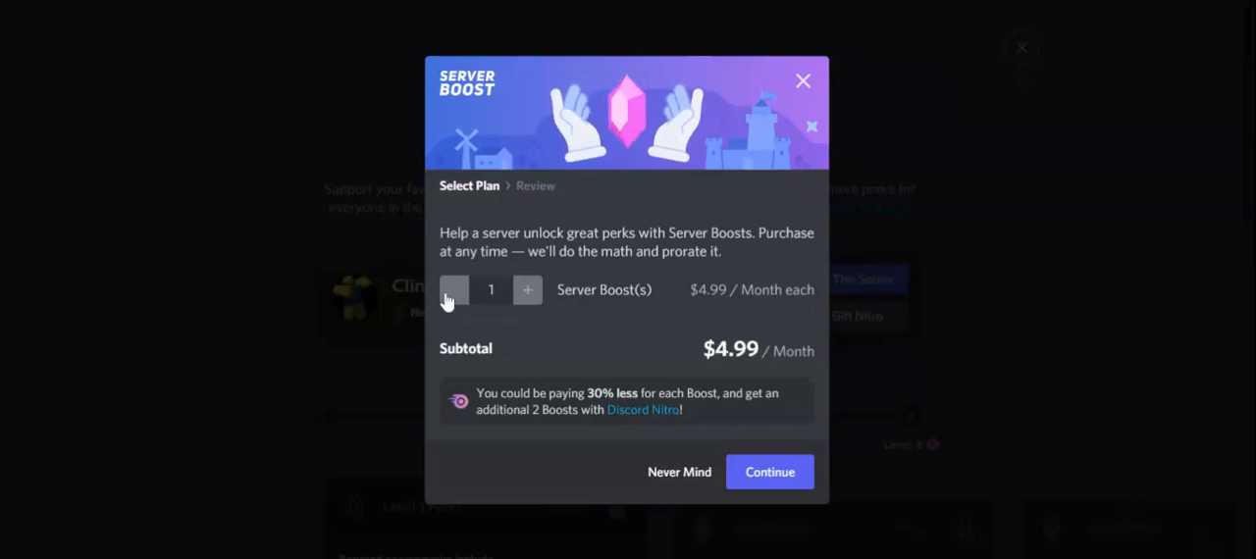
mouse_move(579, 404)
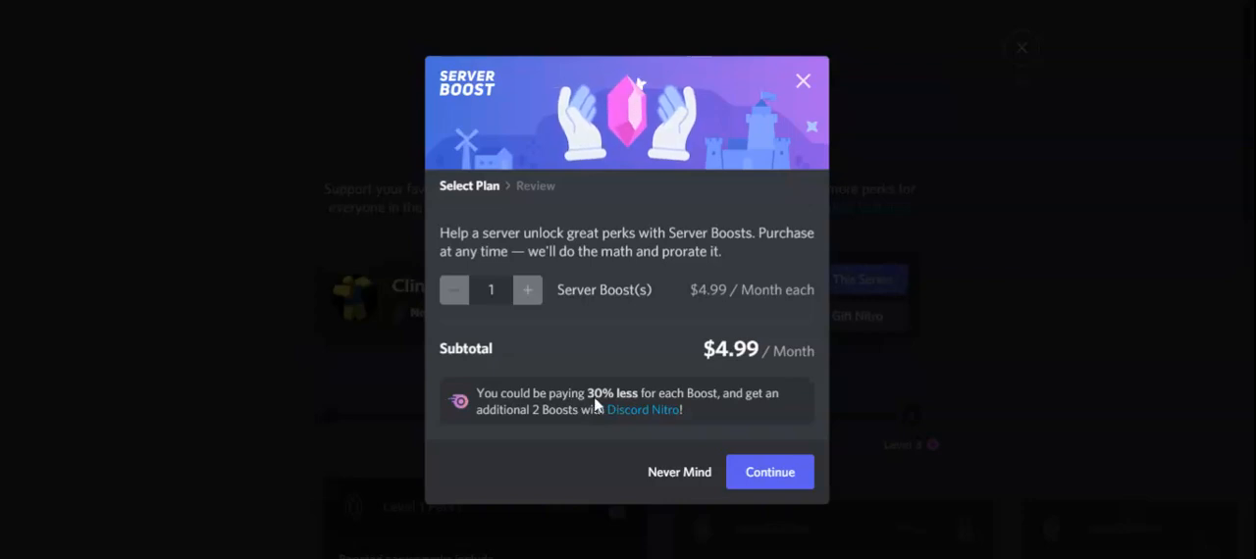
mouse_move(782, 410)
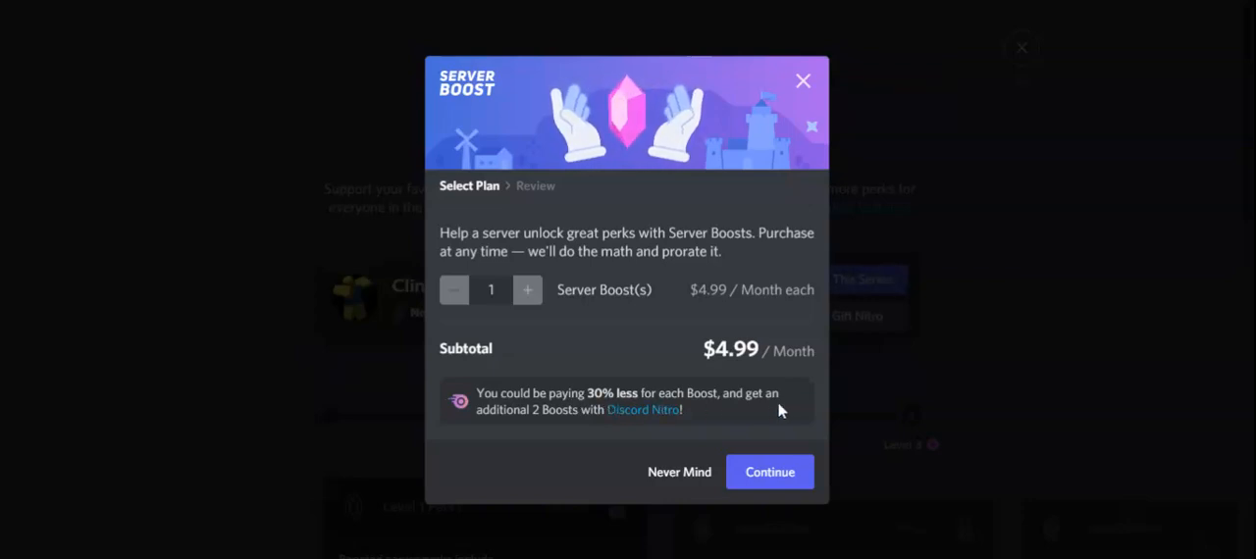
mouse_move(710, 439)
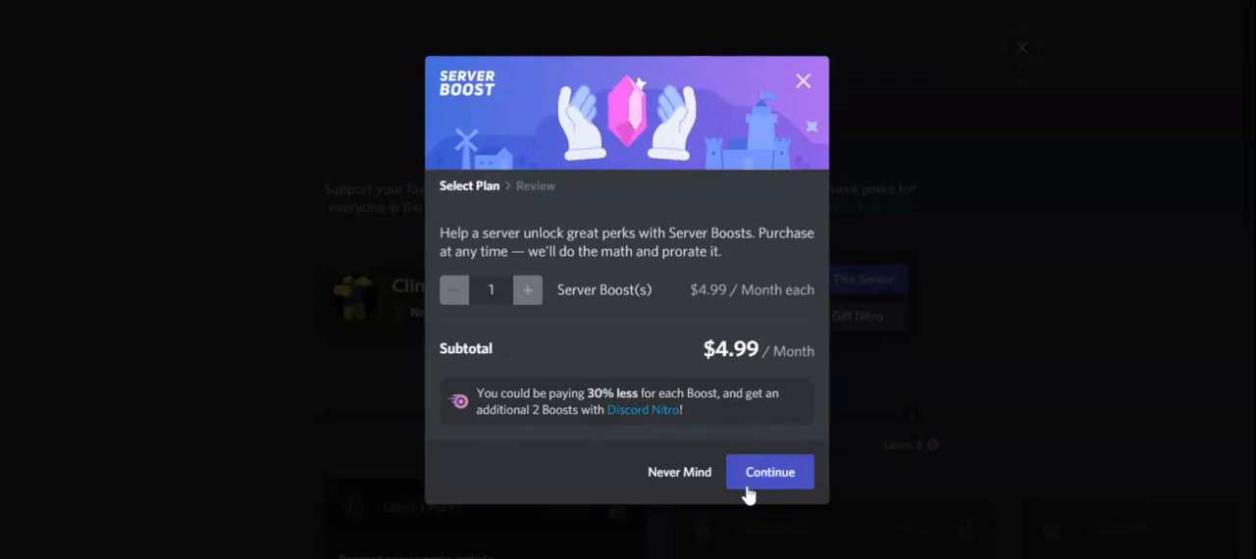
left_click(769, 471)
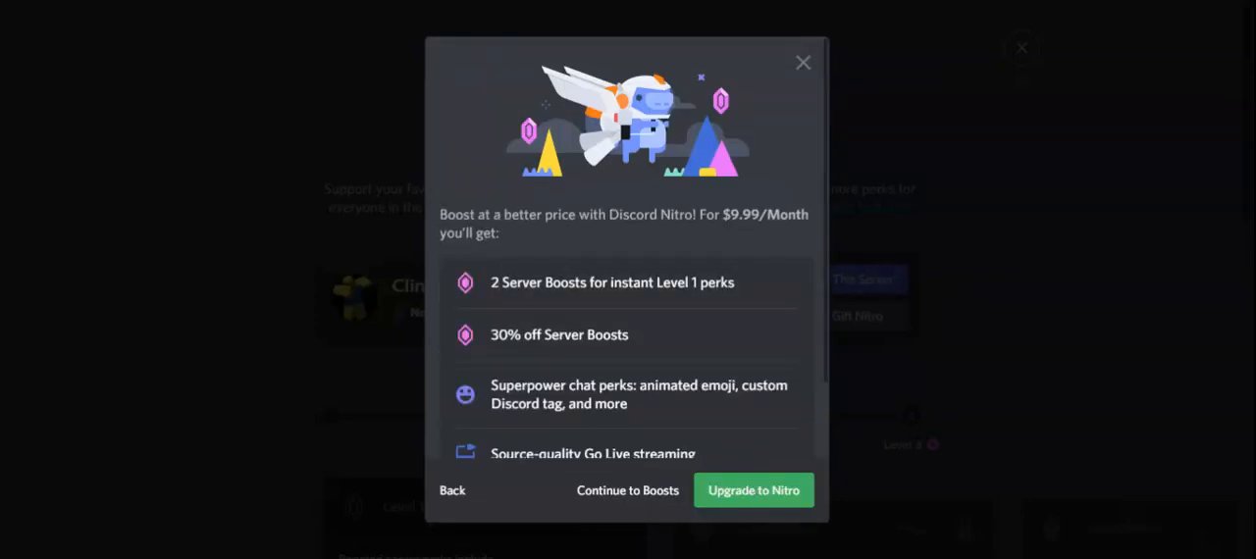
mouse_move(632, 227)
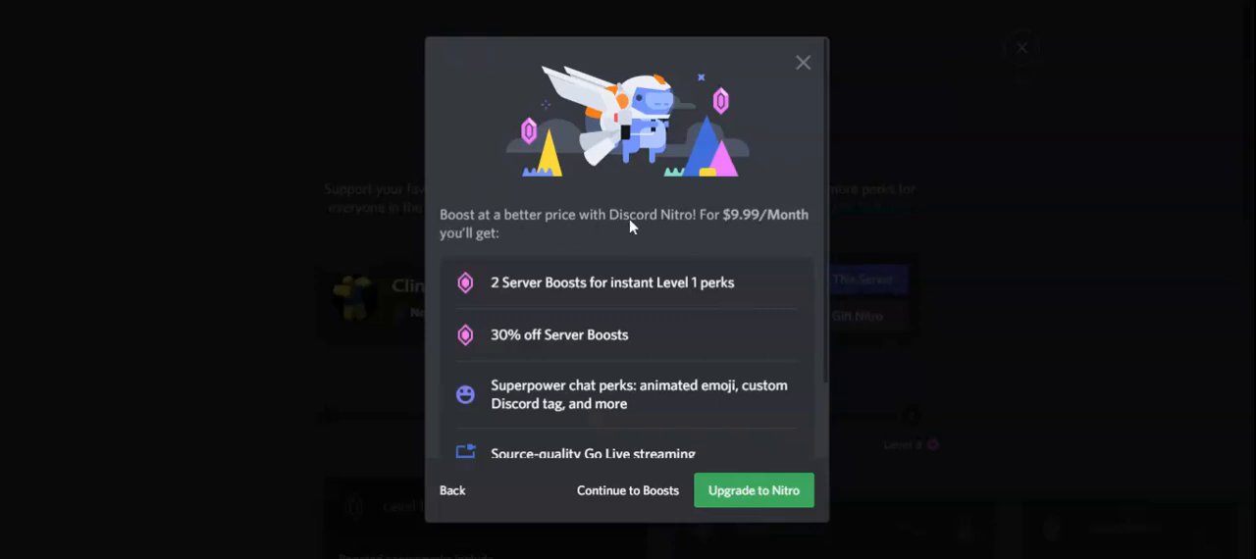
mouse_move(730, 271)
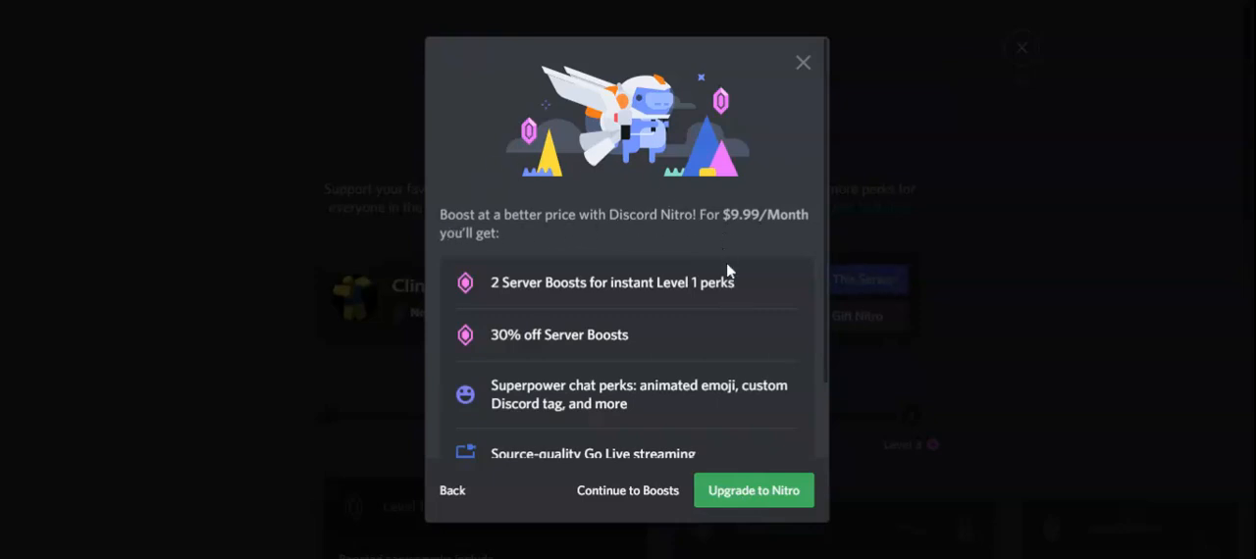
mouse_move(668, 275)
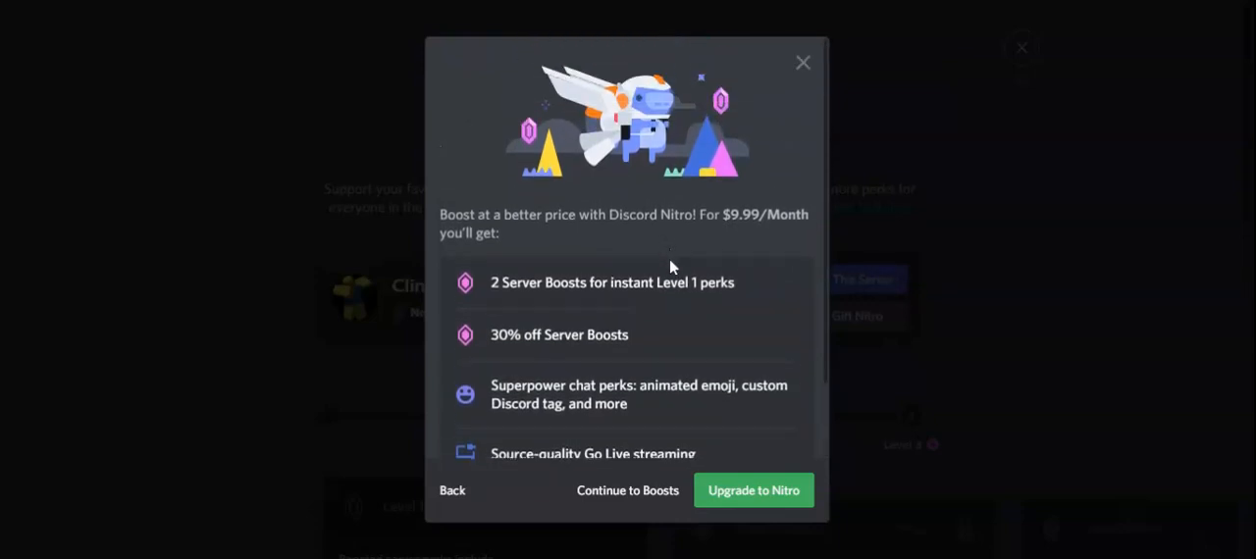
mouse_move(754, 495)
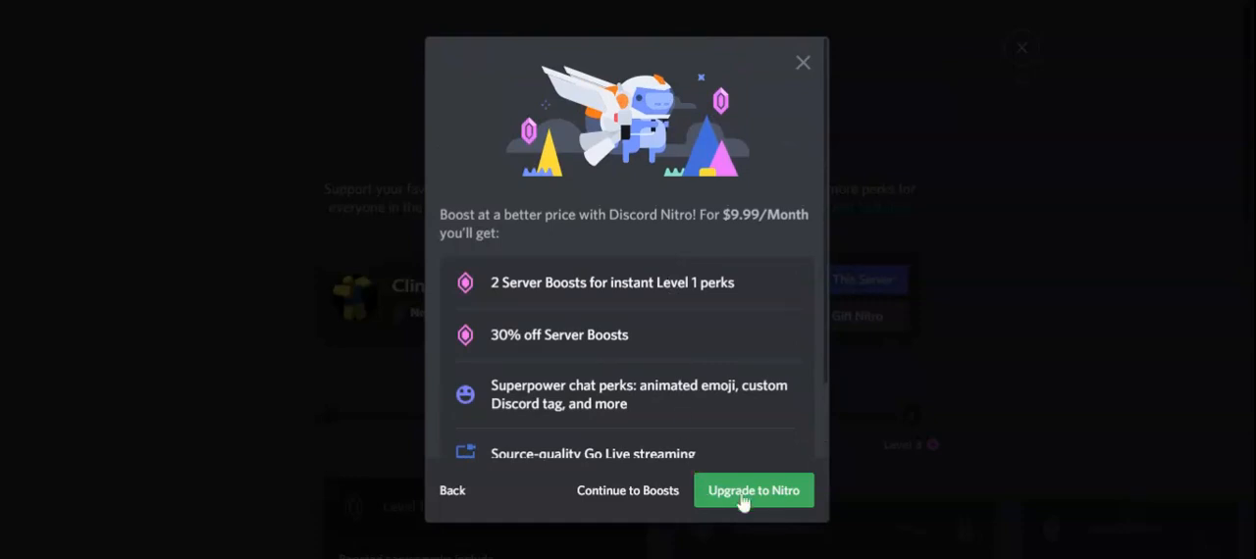
mouse_move(628, 491)
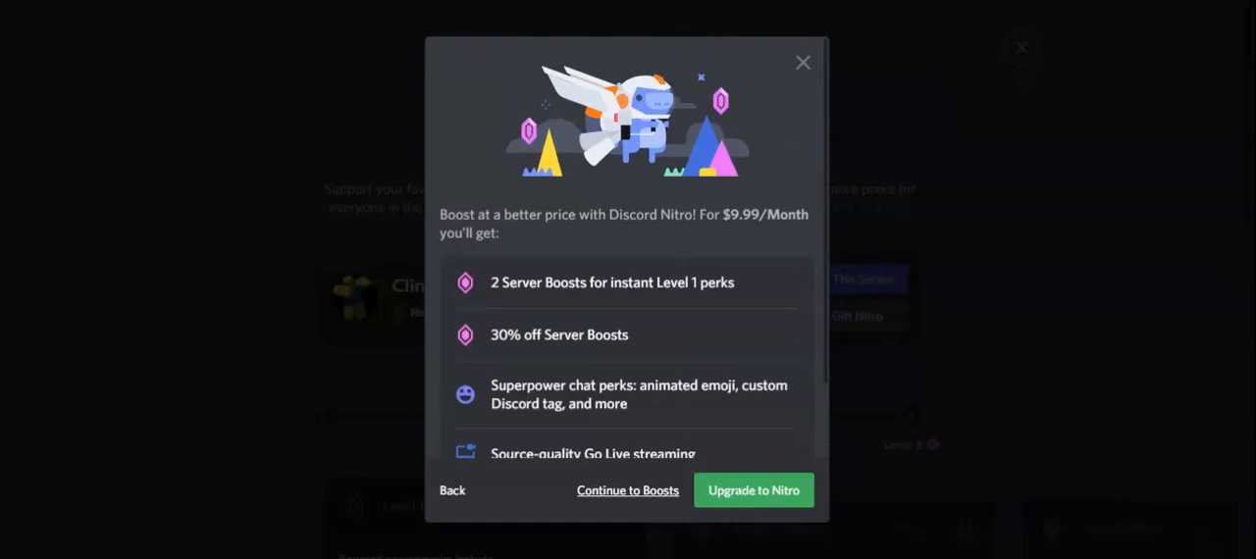
Choose Continue to Boosts rather than upgrading to Nitro.
left_click(628, 491)
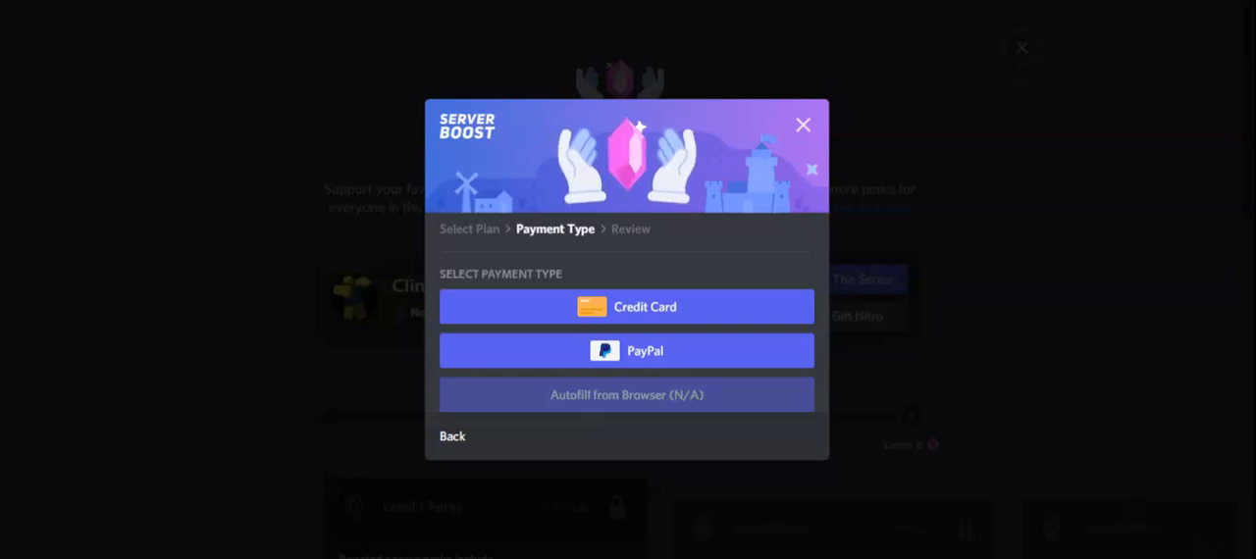
mouse_move(657, 318)
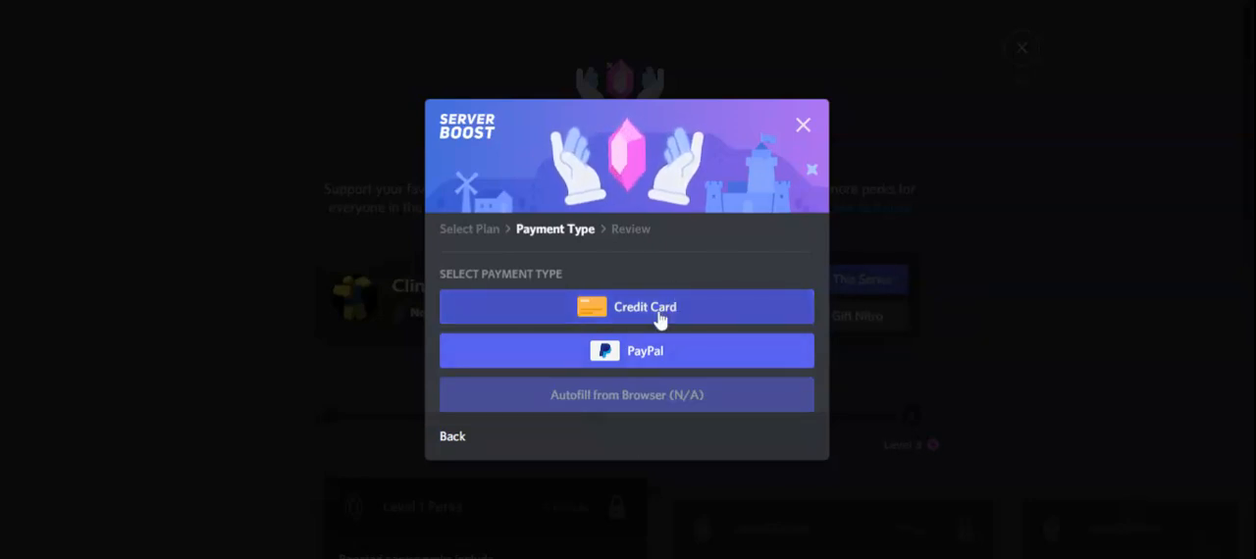
mouse_move(644, 352)
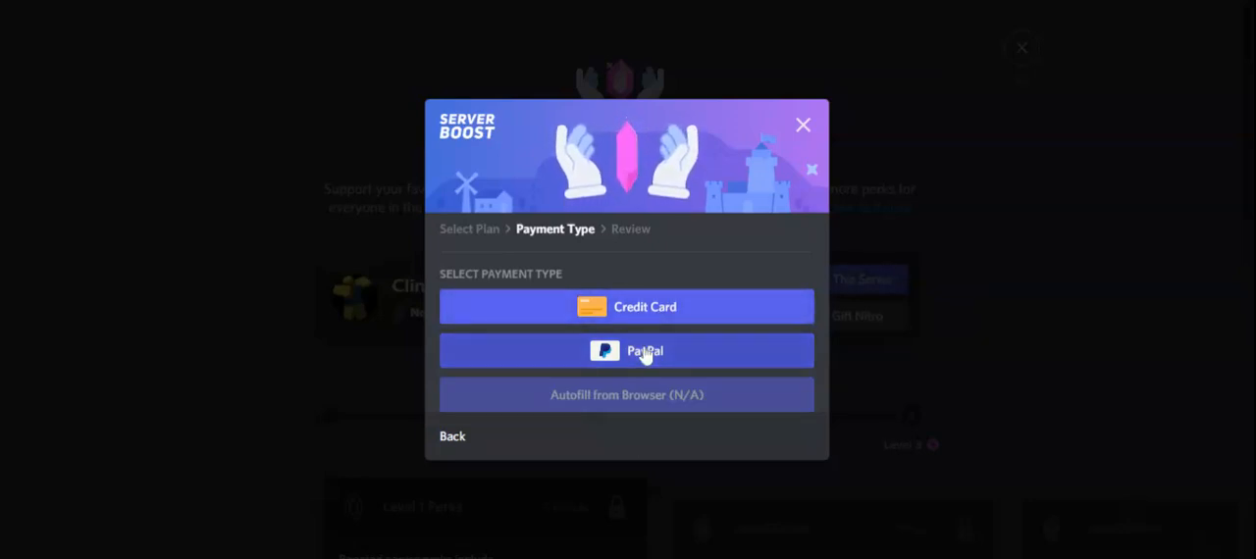
mouse_move(644, 269)
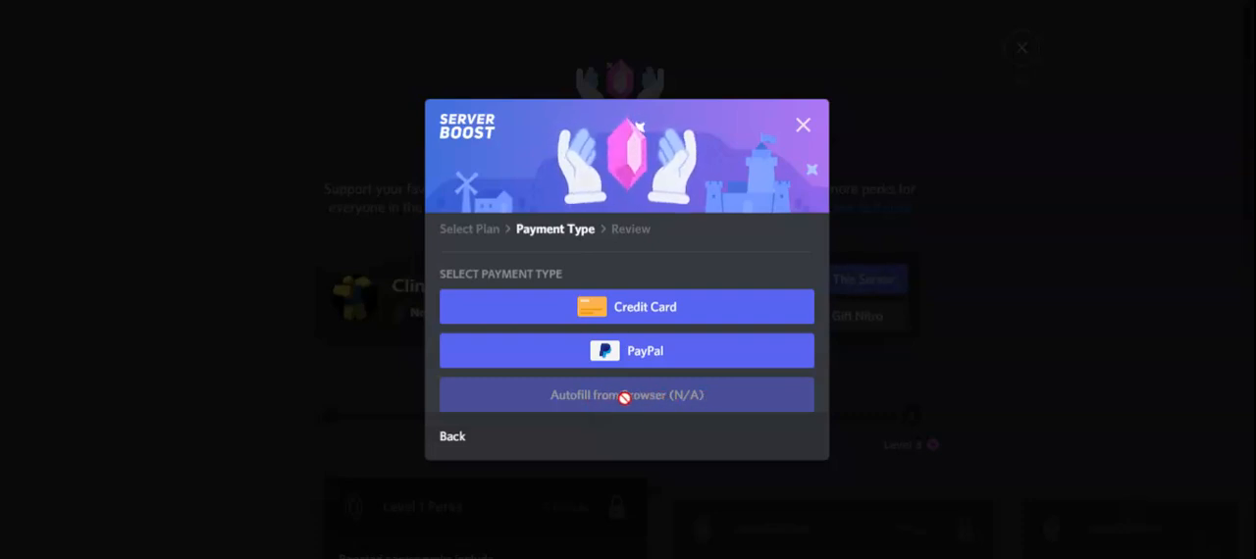
mouse_move(683, 306)
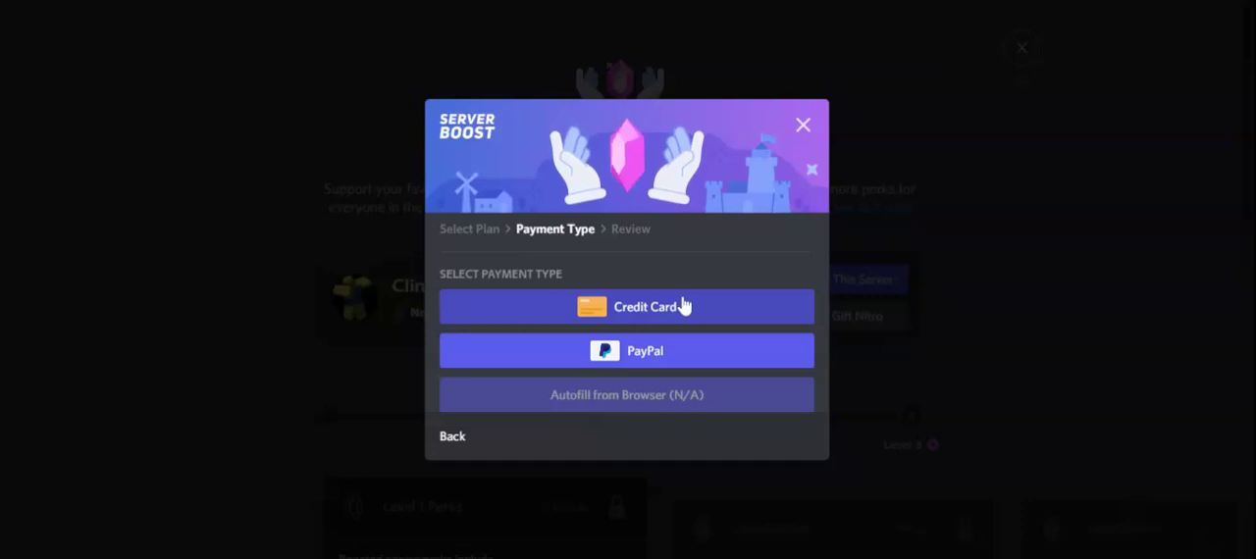
Select Credit Card as the payment type, bringing up the card details form.
left_click(626, 306)
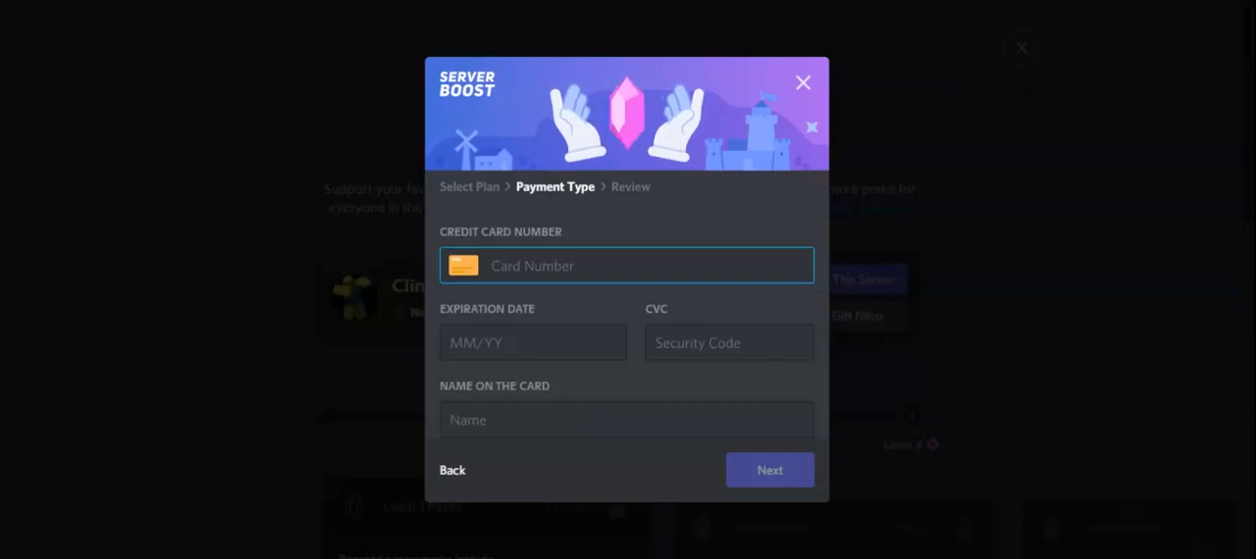
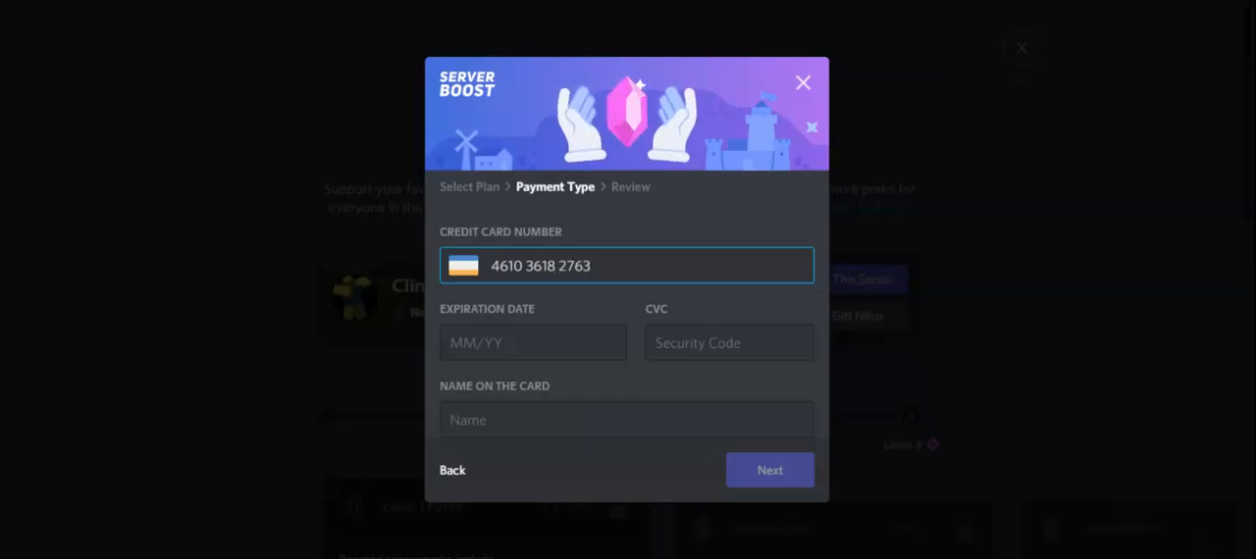
left_click(730, 352)
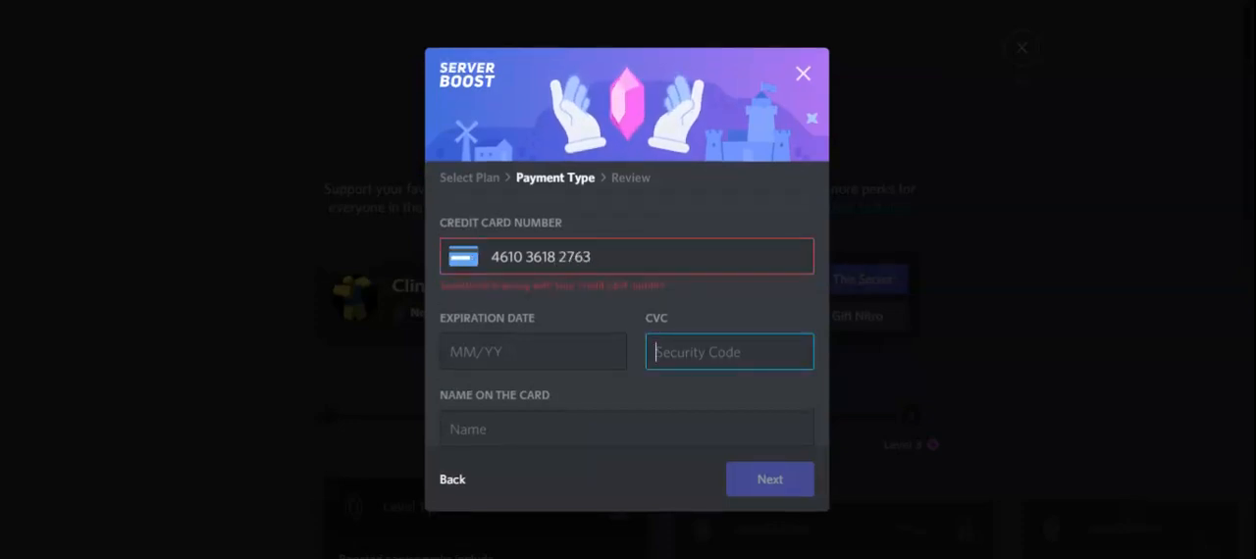
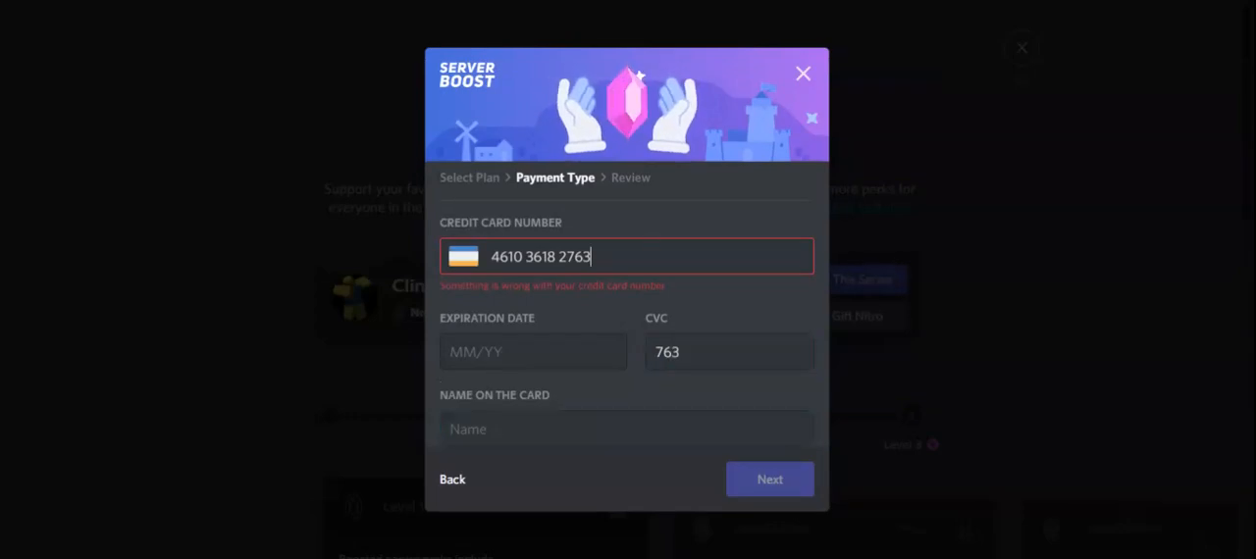
mouse_move(714, 330)
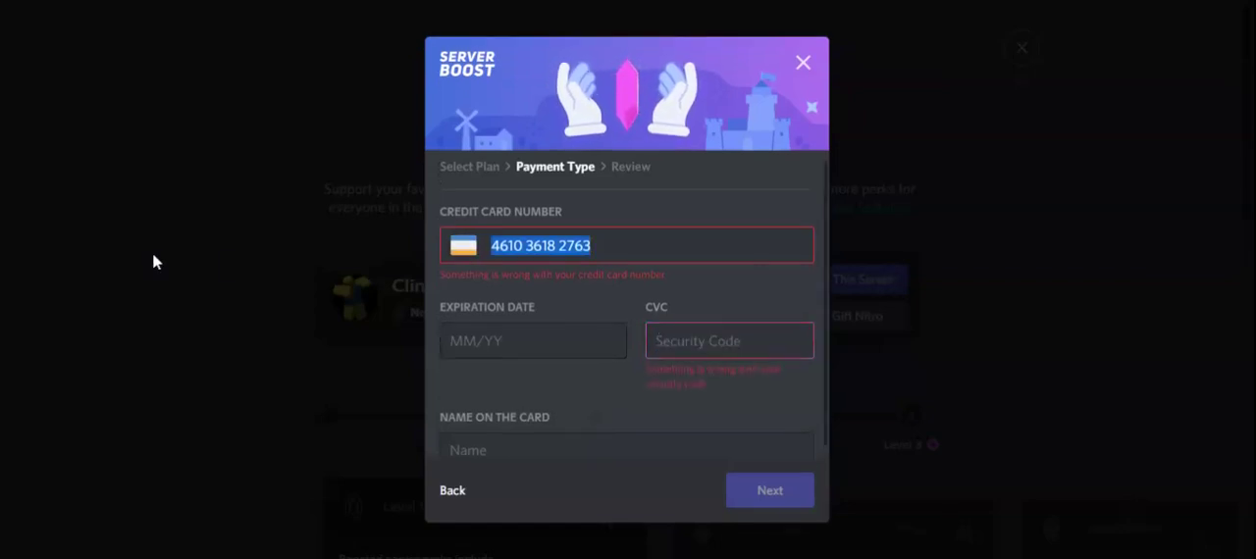
mouse_move(673, 294)
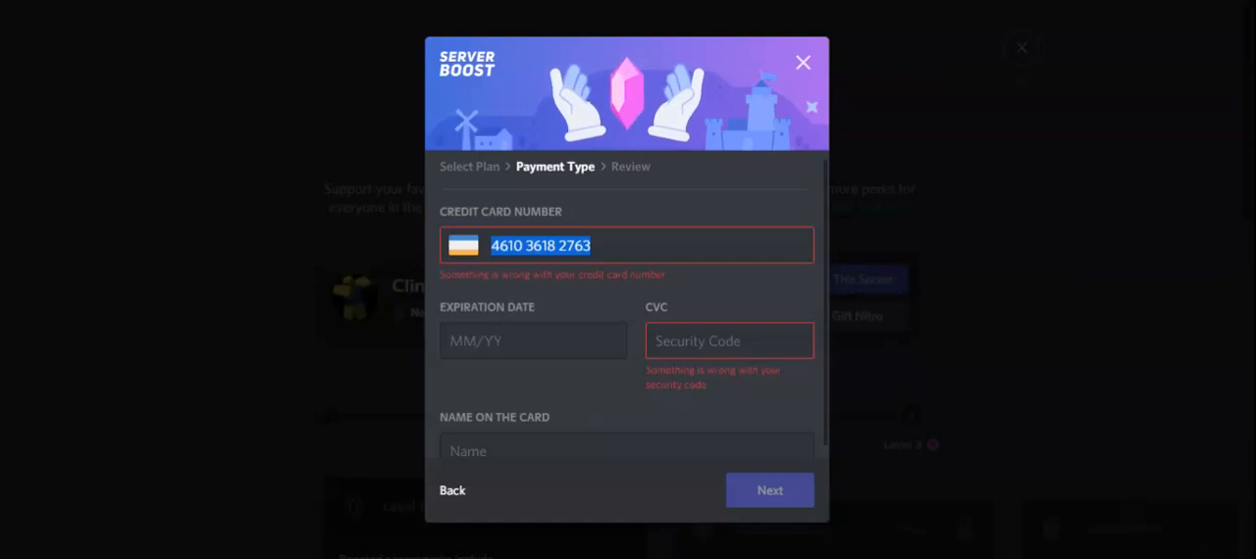
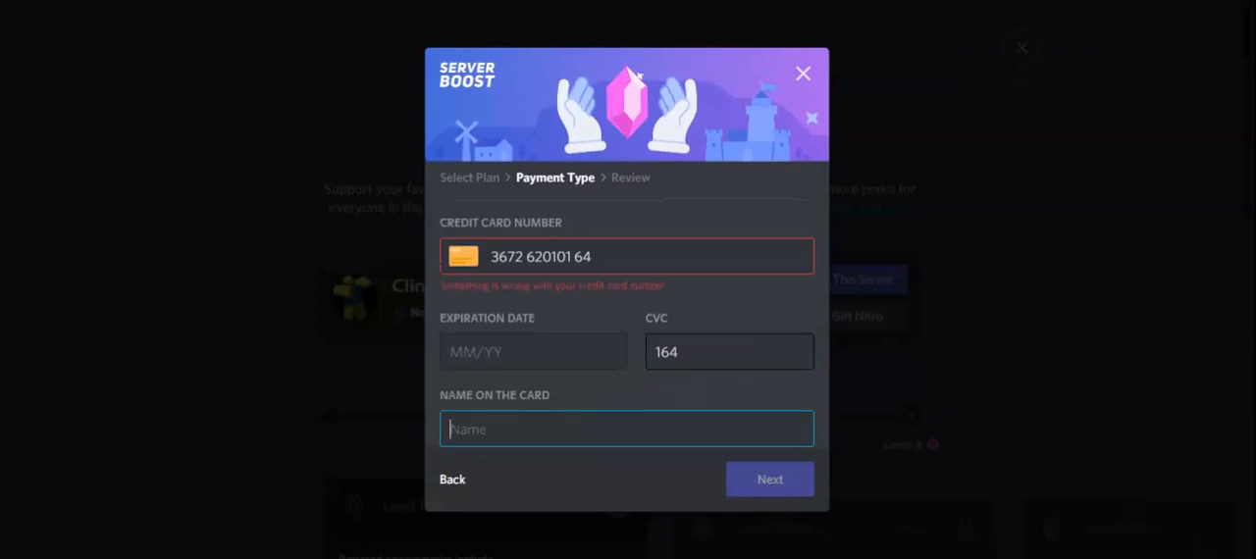
left_click(565, 255)
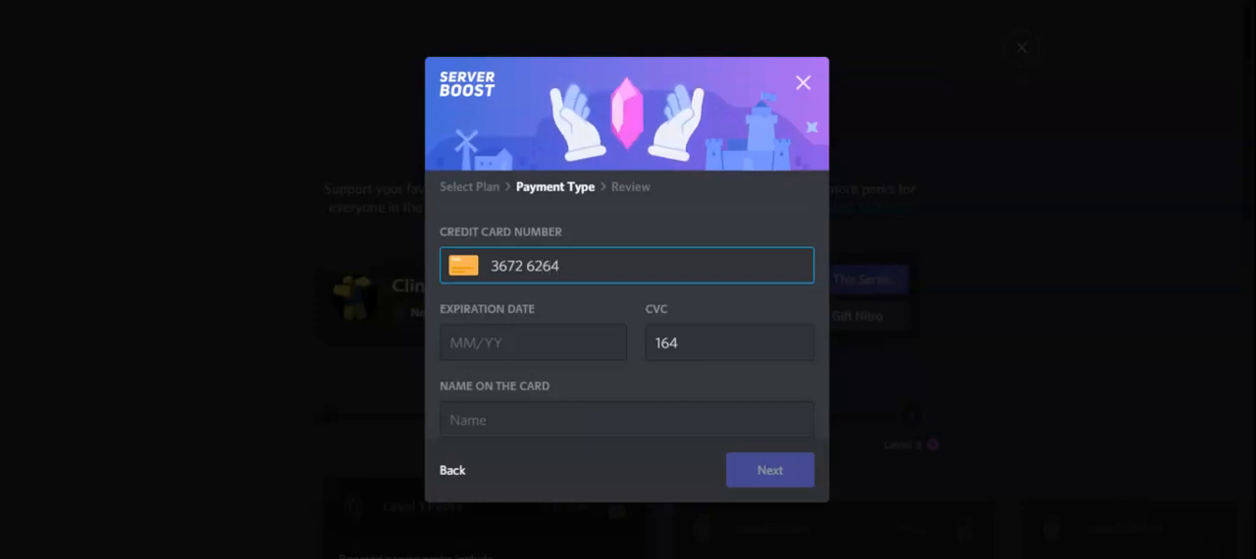
Fix a card digit, fill the name field with 'Donate robux to 80memes' and an email, start expiry 10/.
type("2")
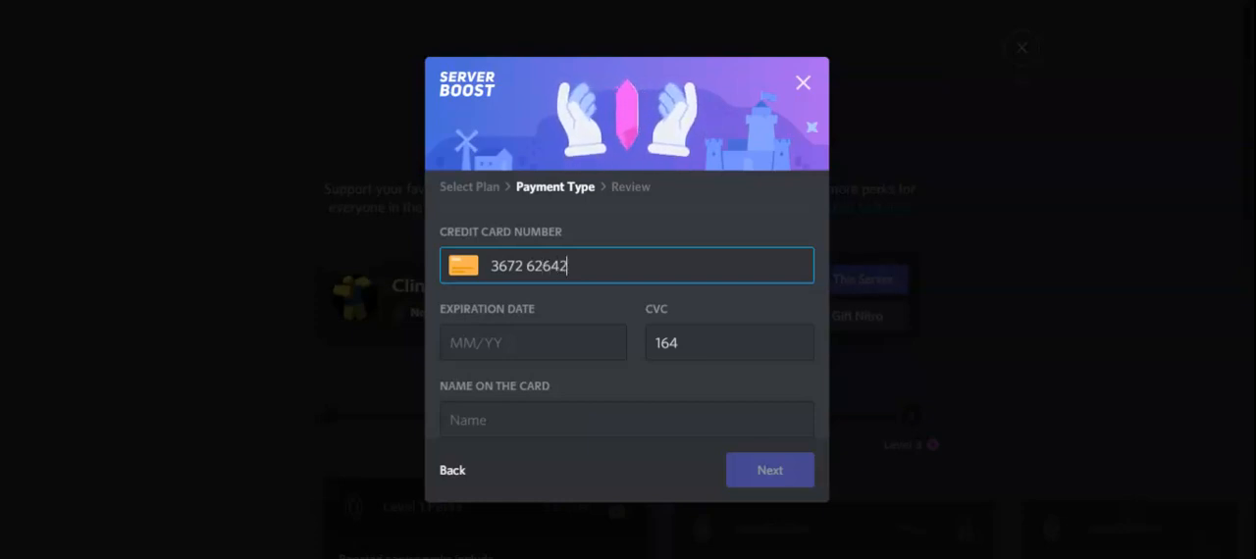
key("backspace")
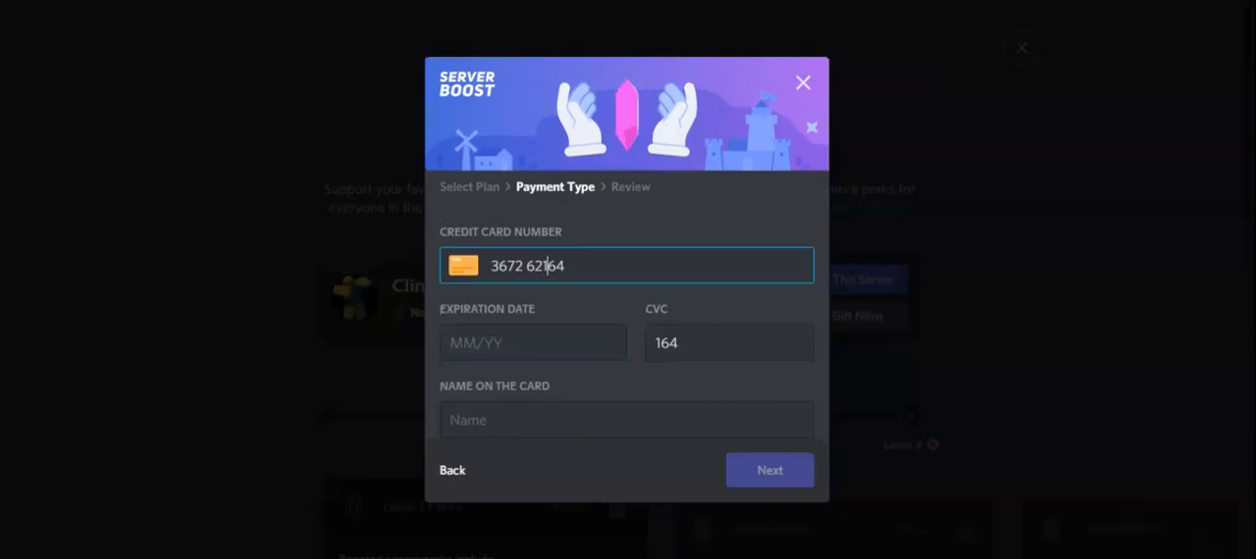
left_click(628, 430)
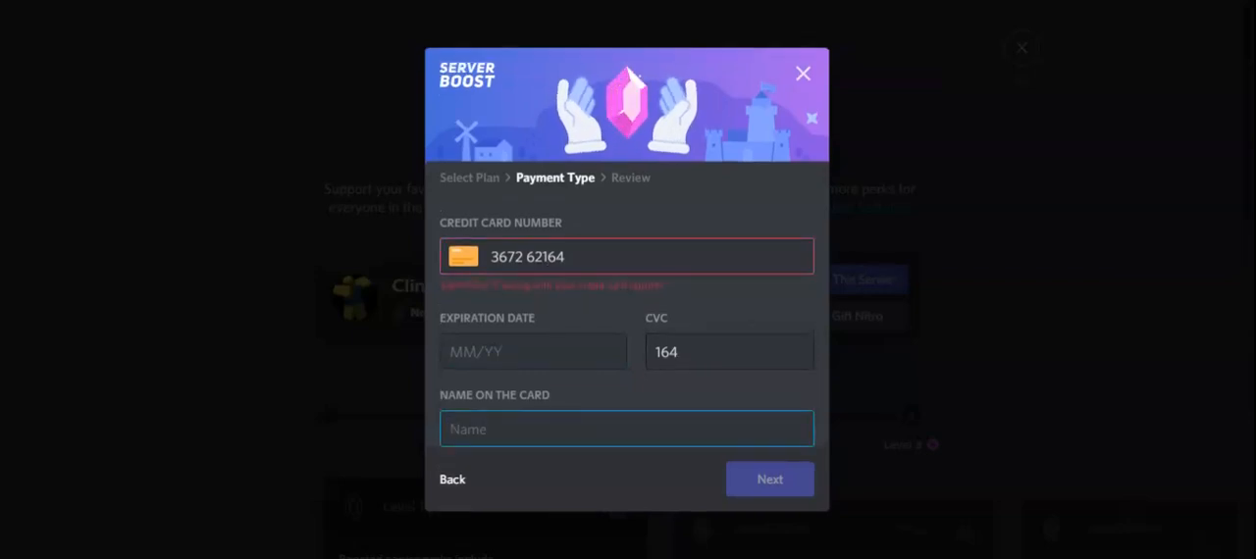
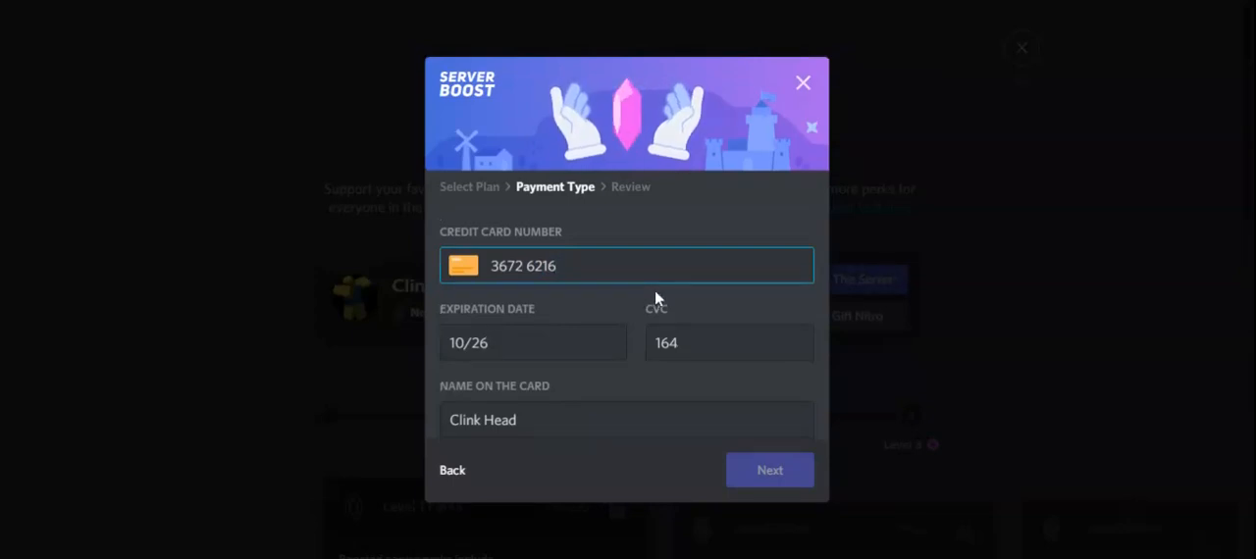
key("Backspace")
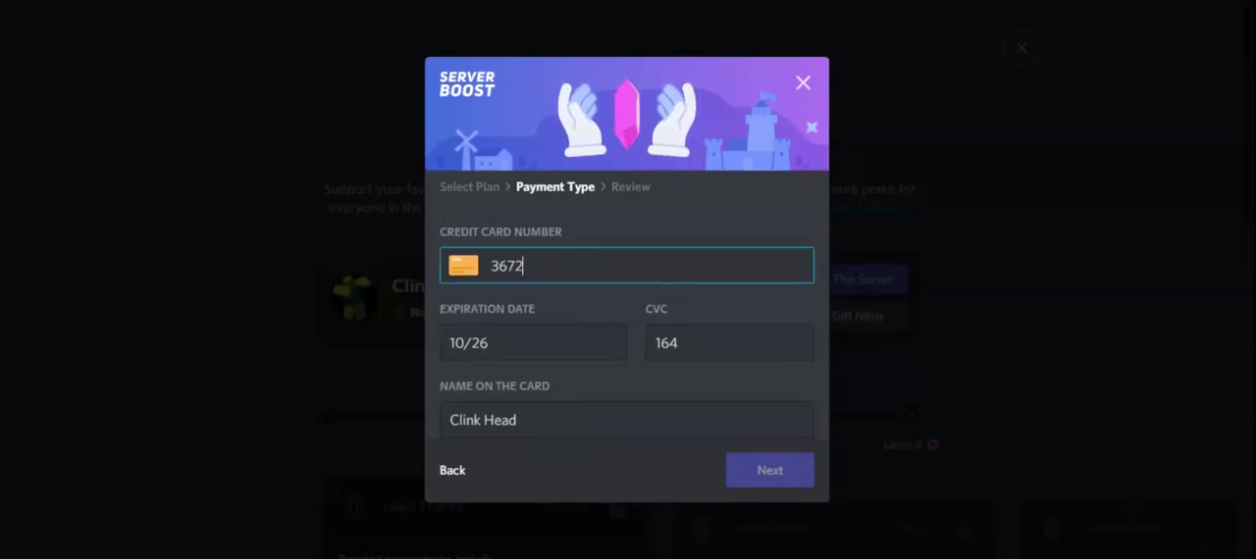
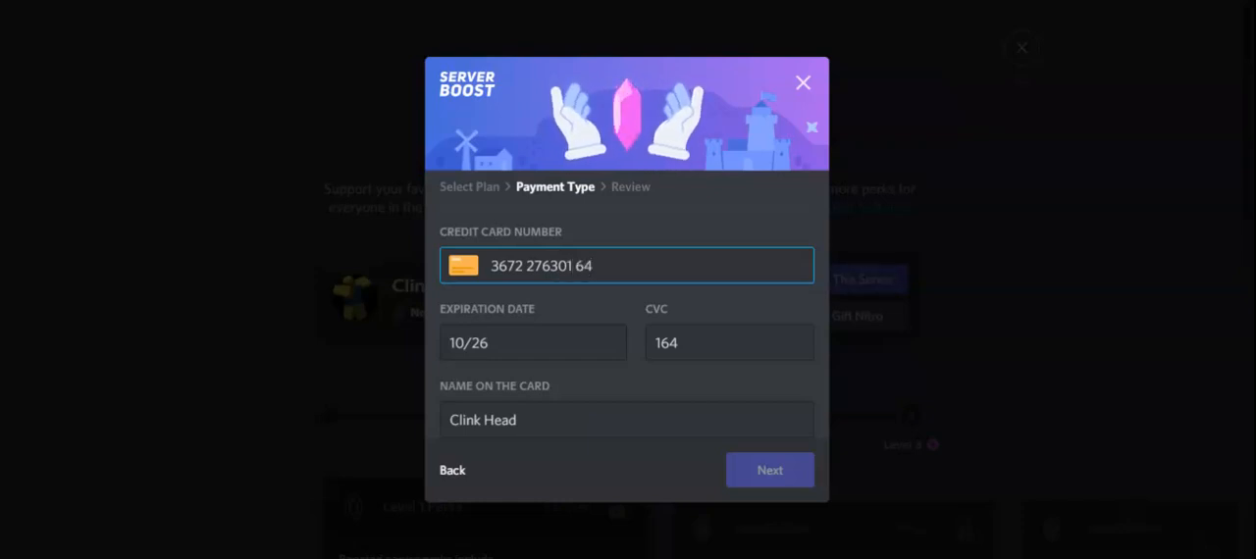
left_click(769, 469)
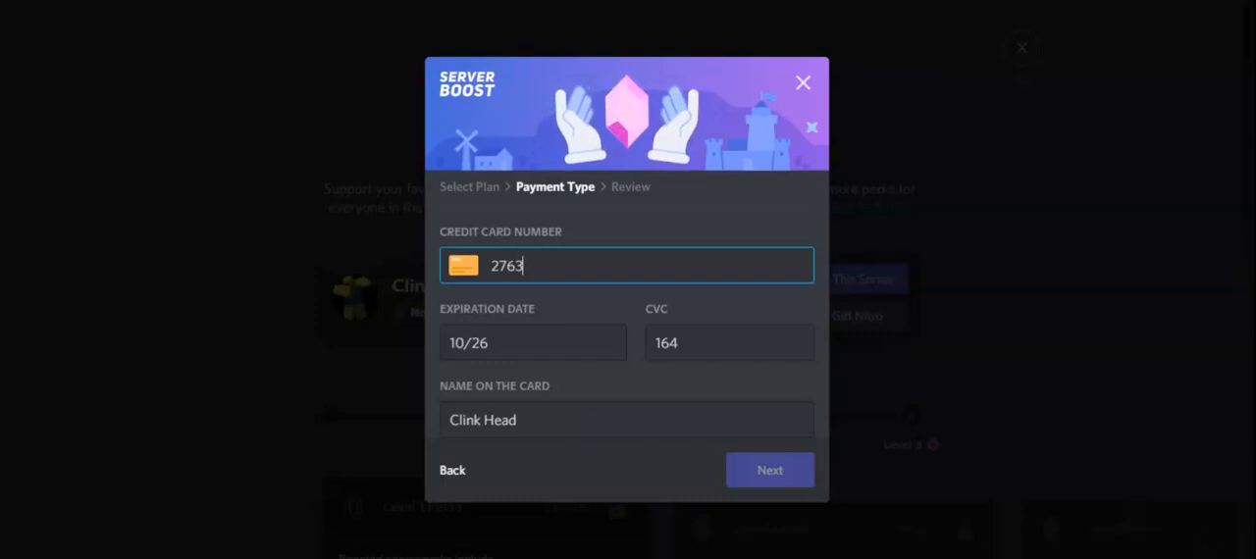
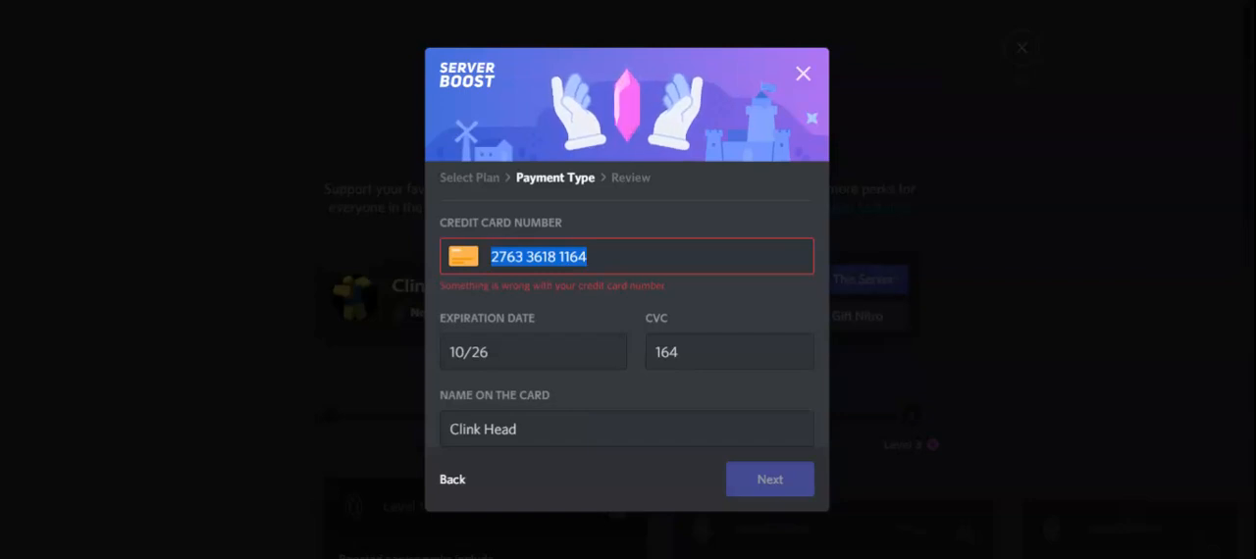
mouse_move(722, 228)
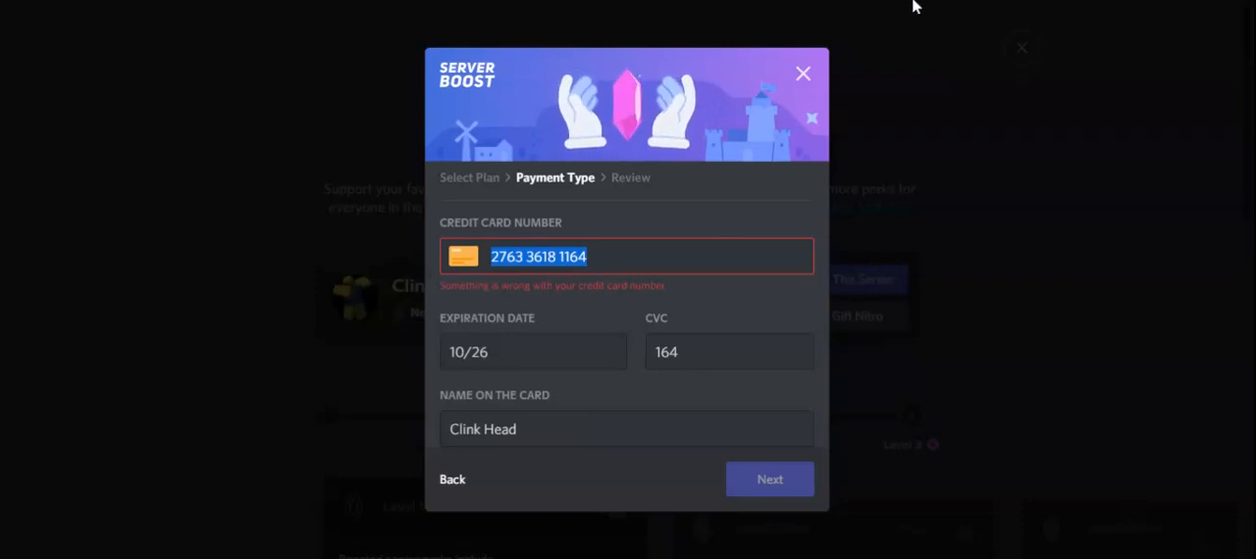
Close the card payment form to return to the Server Boost page.
left_click(802, 75)
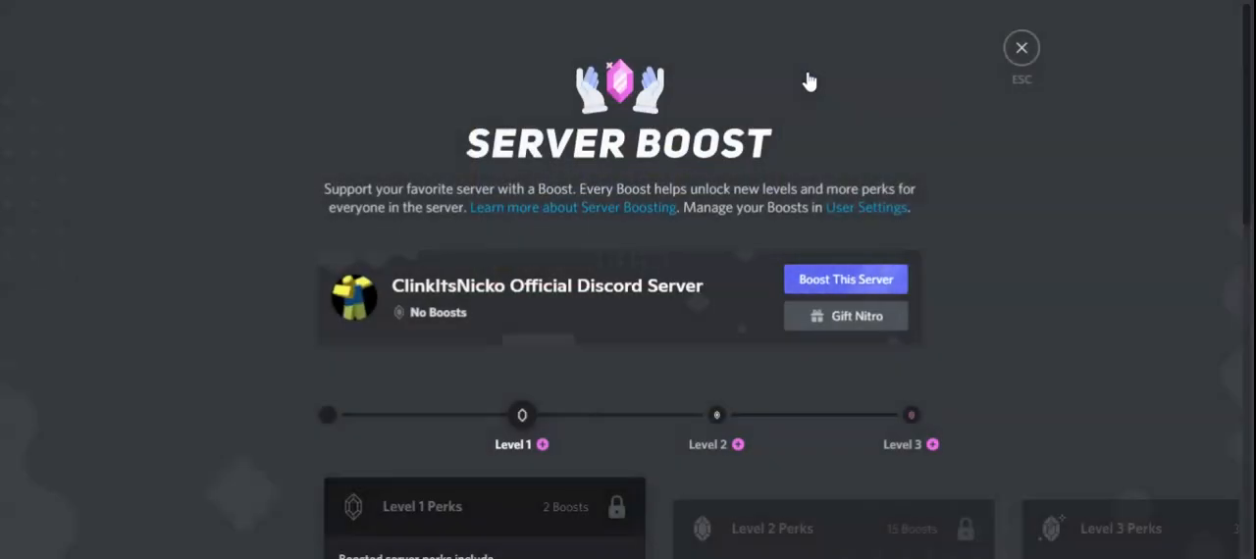